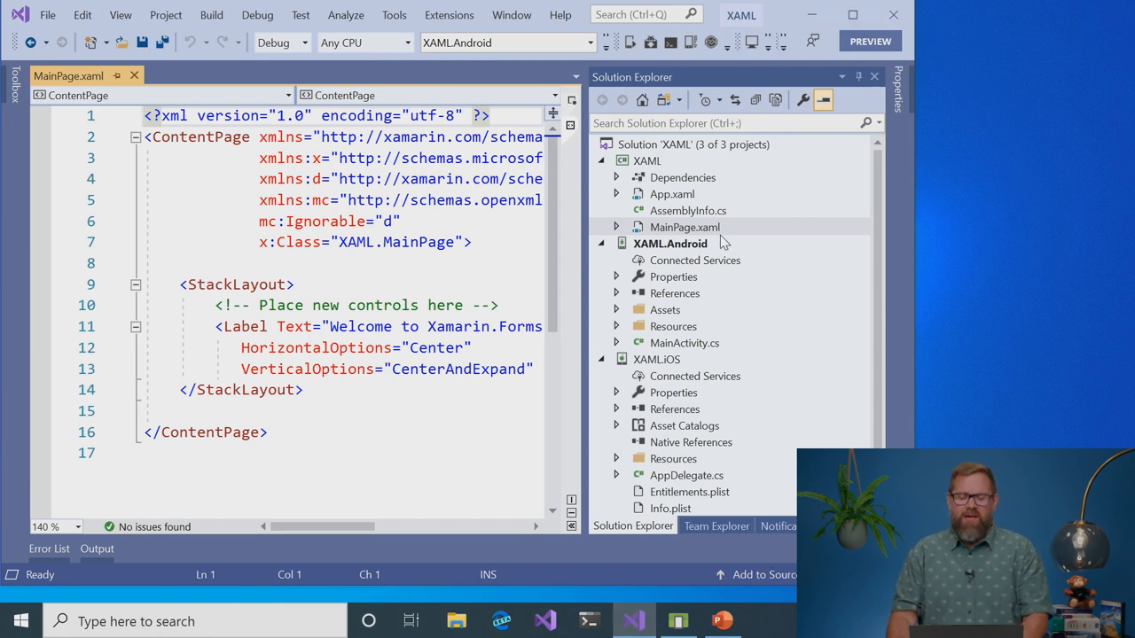
mouse_move(683, 251)
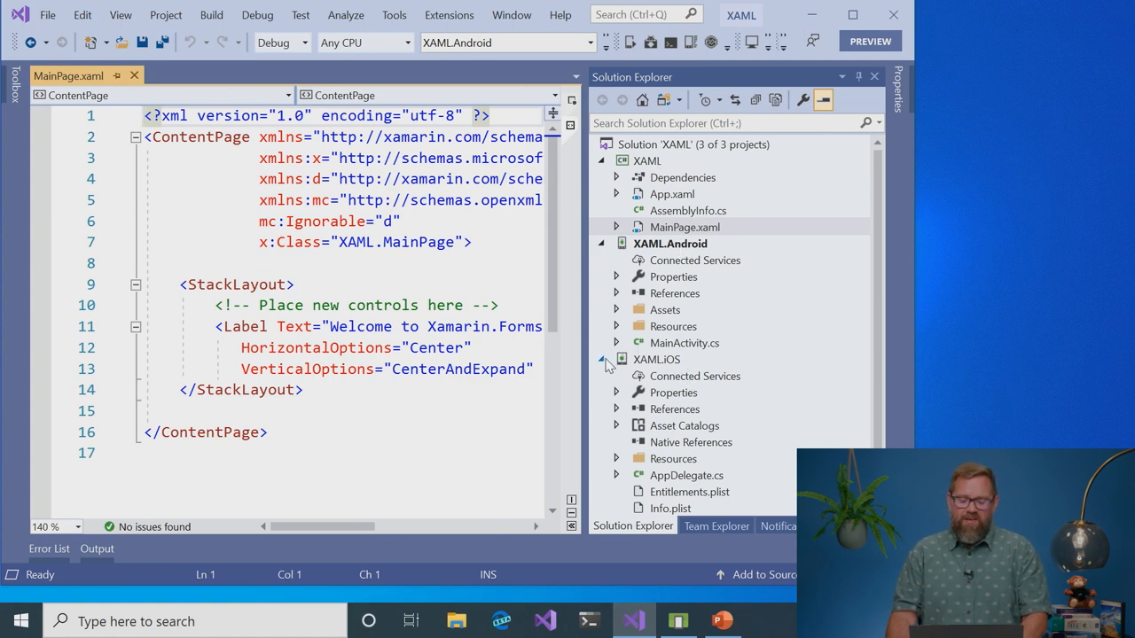
- Collapse the XAML.Android and XAML.iOS project nodes in Solution Explorer
click(601, 244)
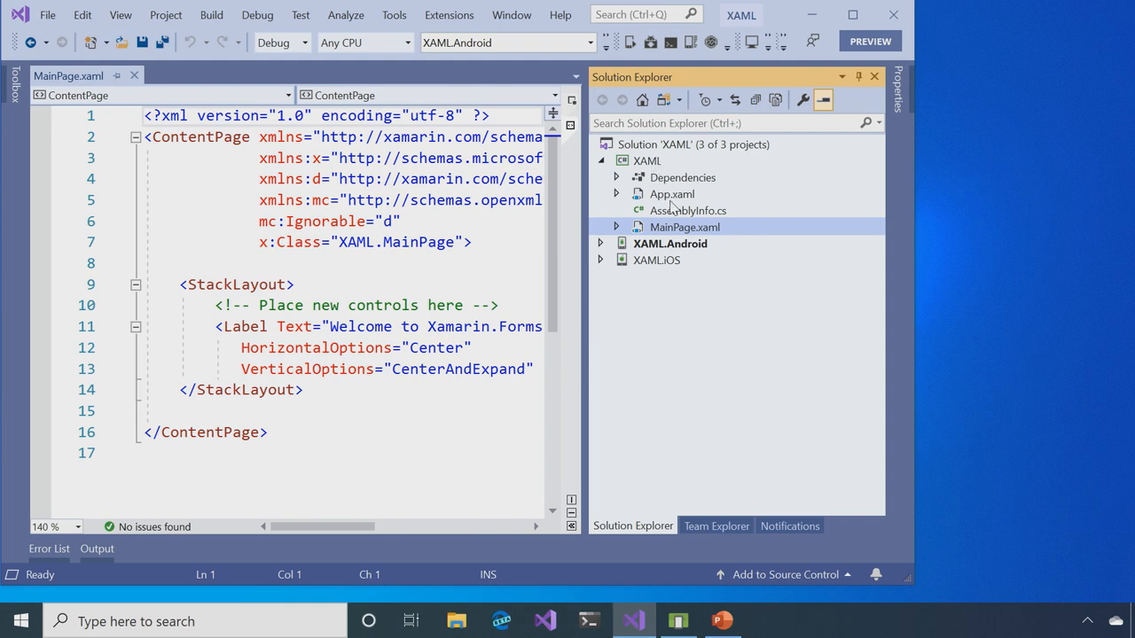
mouse_move(768, 173)
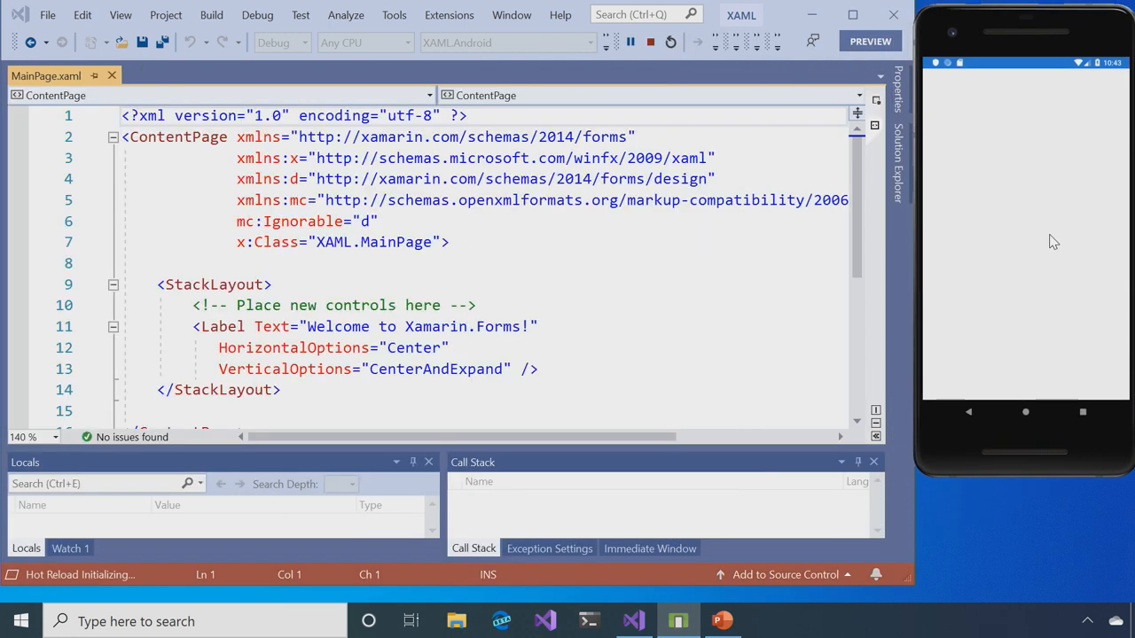
mouse_move(1010, 222)
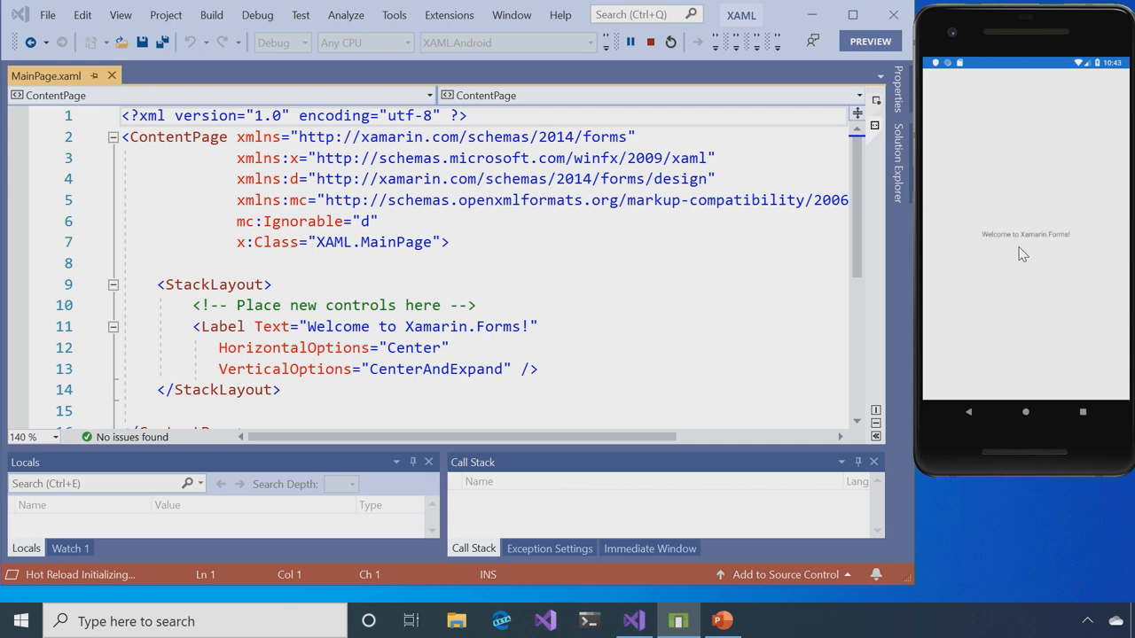
mouse_move(271, 326)
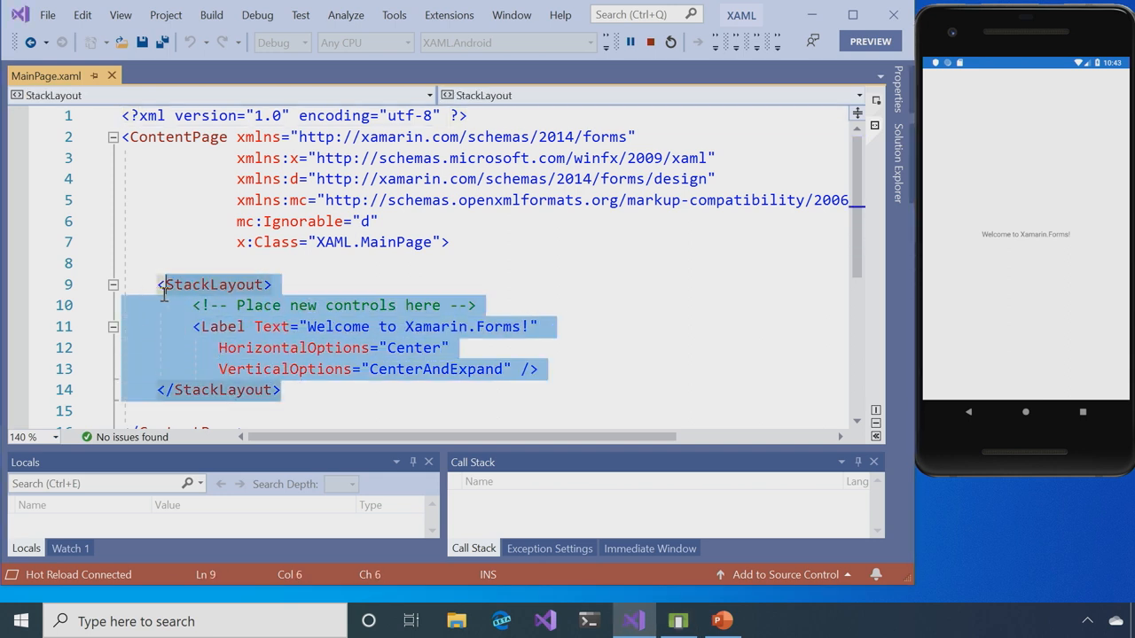
- Replace the StackLayout with a Grid holding four RowDefinition entries of Height "*"
text(Grid>)
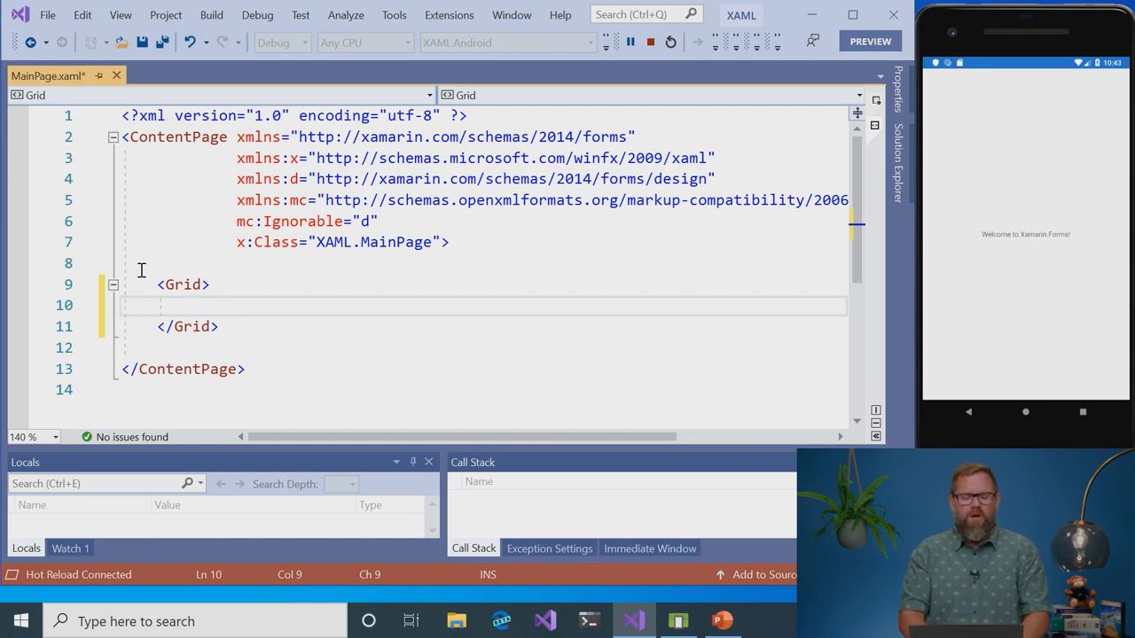
text(<r)
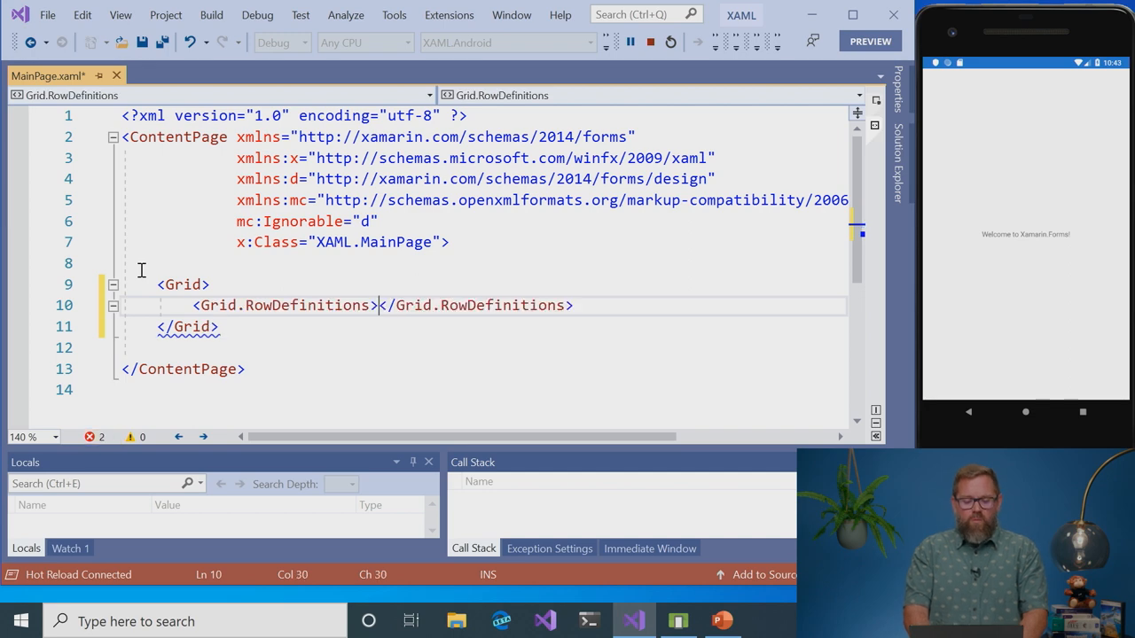
text(<row)
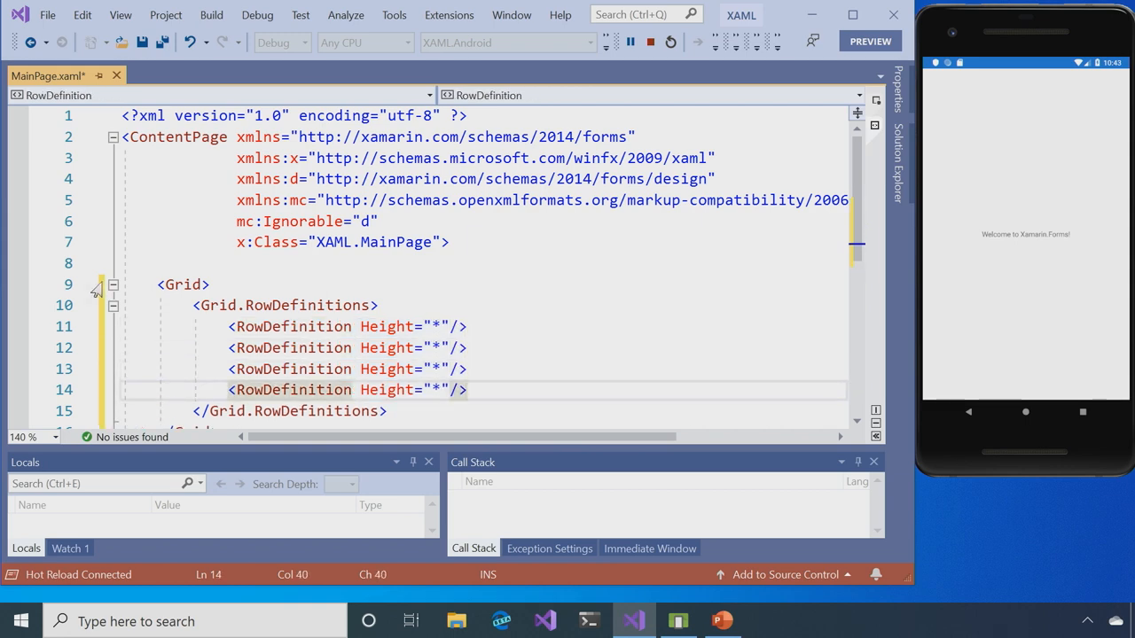
- Add Grid.ColumnDefinitions with two ColumnDefinition entries of Width "*"
scroll(down, 3)
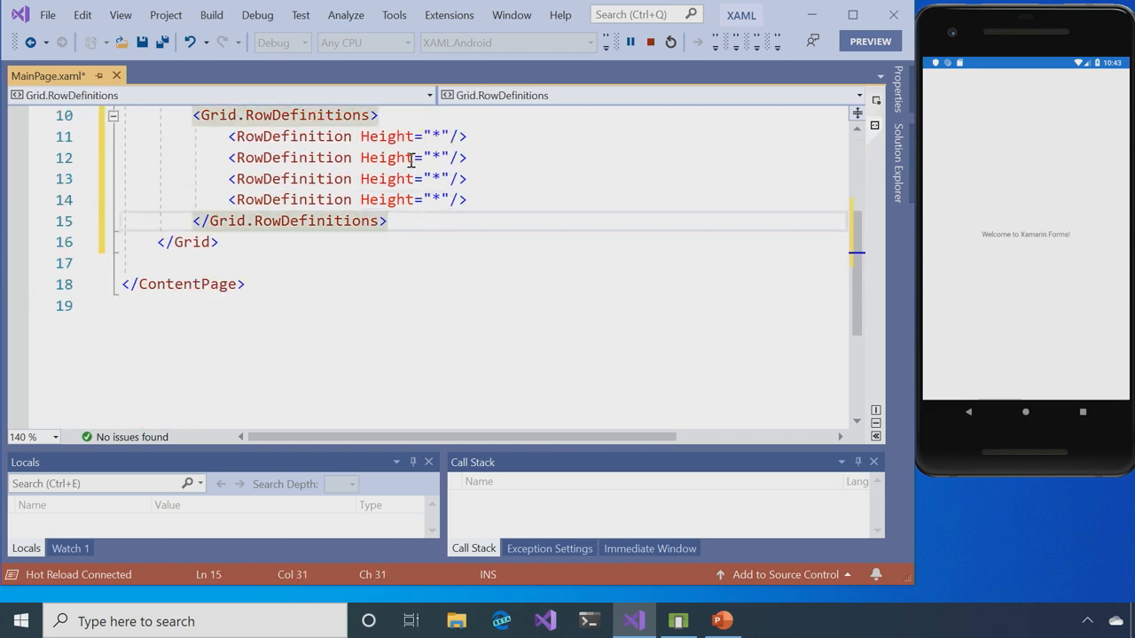
text(<Grid)
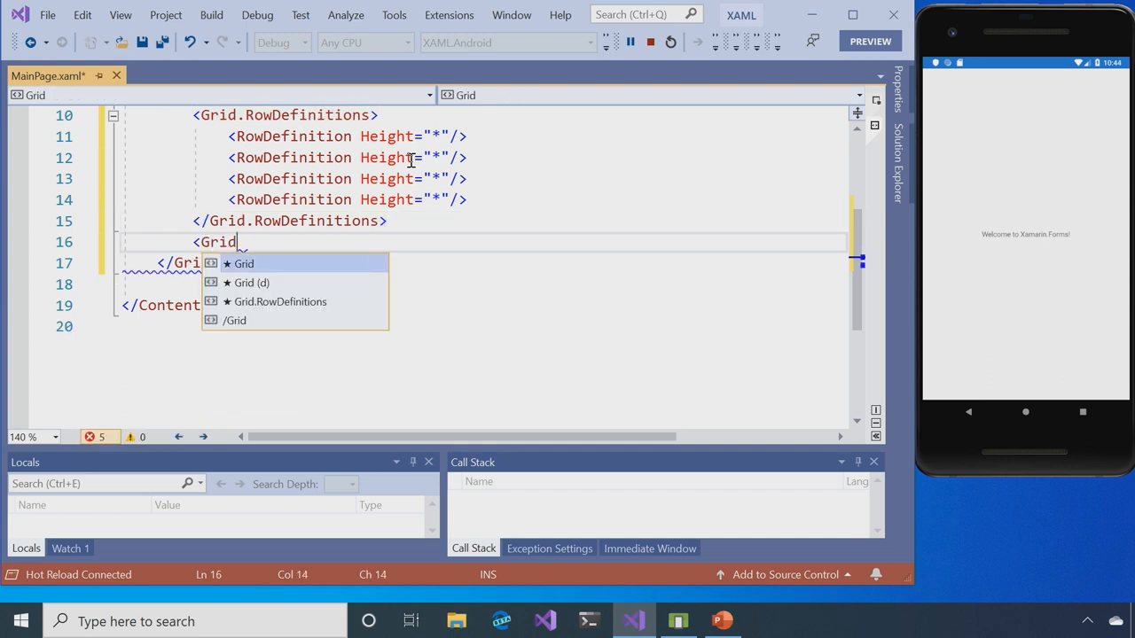
text(.ColumnDefinitions>)
text(<ColumnDefinition)
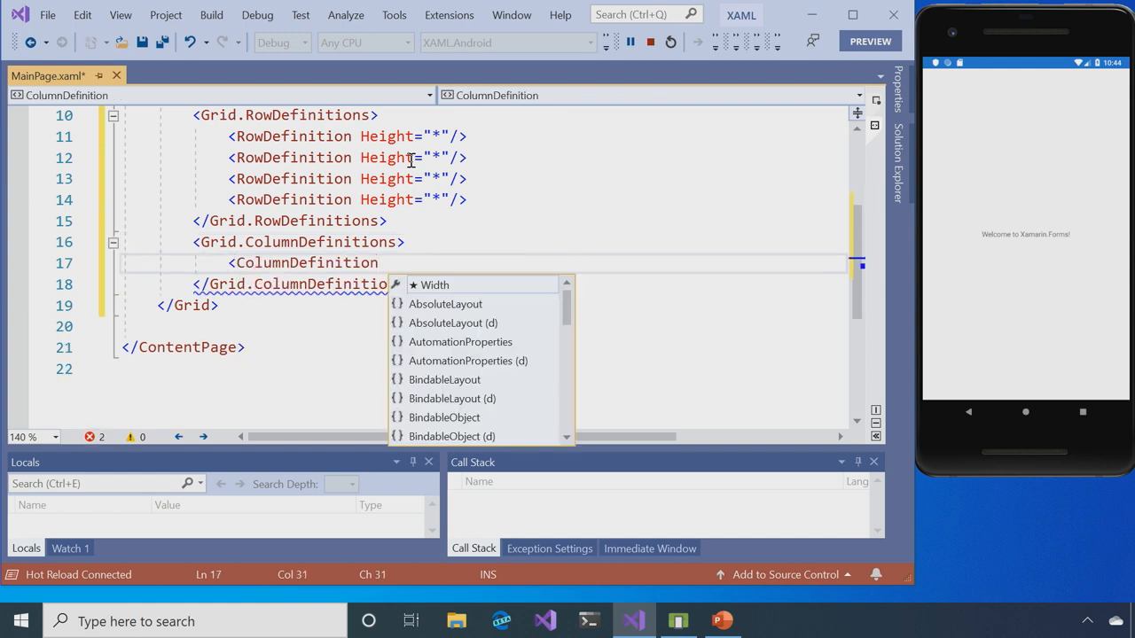
text(wid)
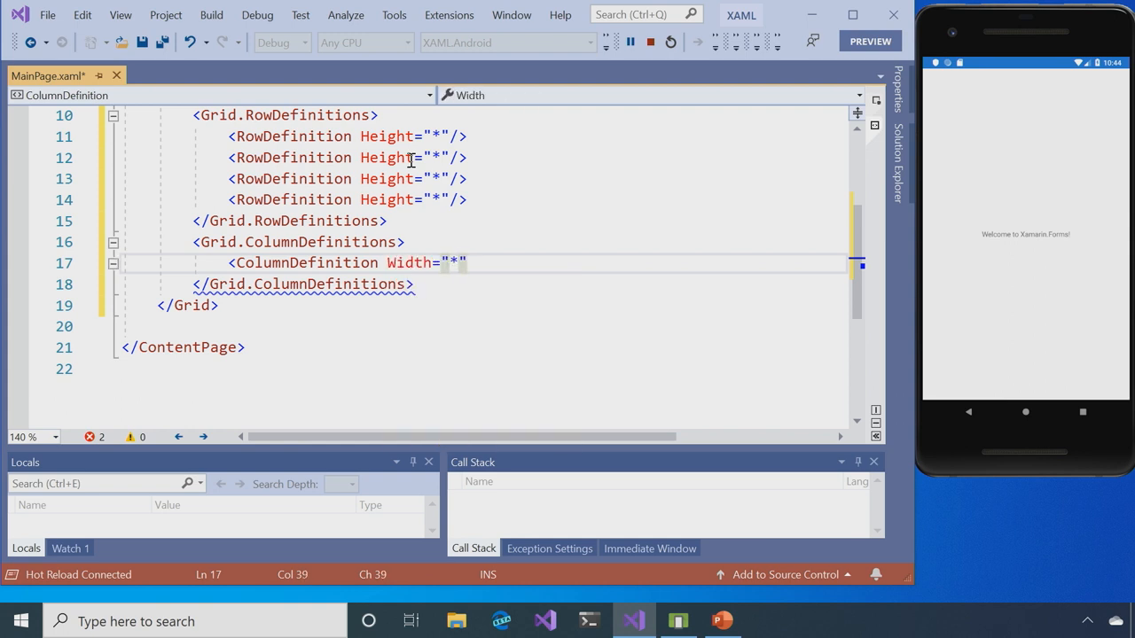
key(Enter)
text(<ColumnDefinition W)
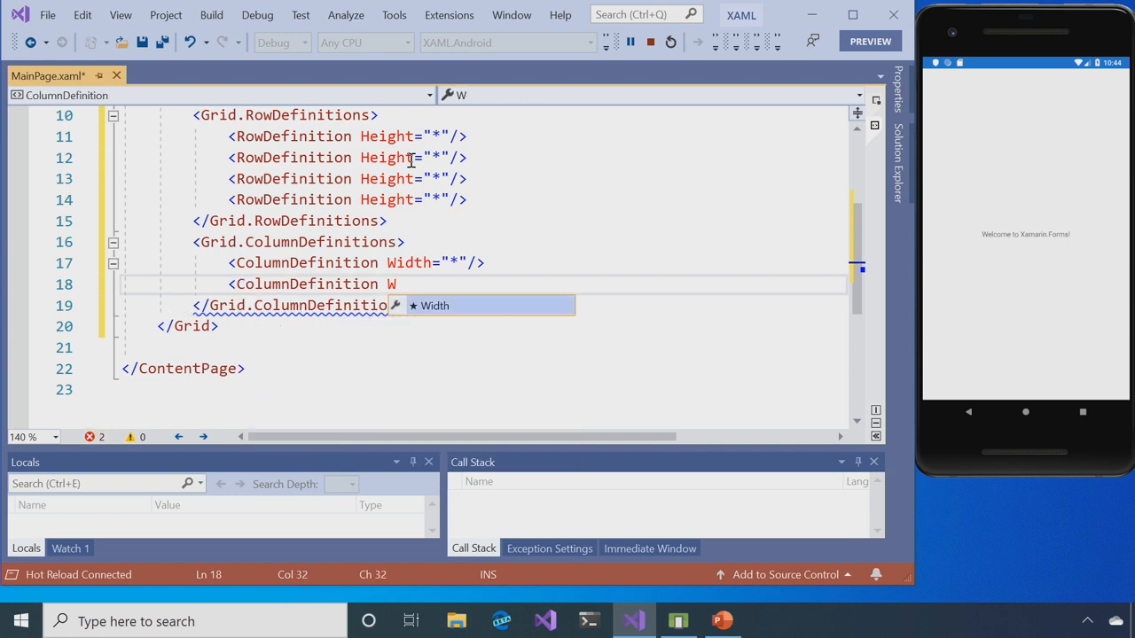
text(idth="*")
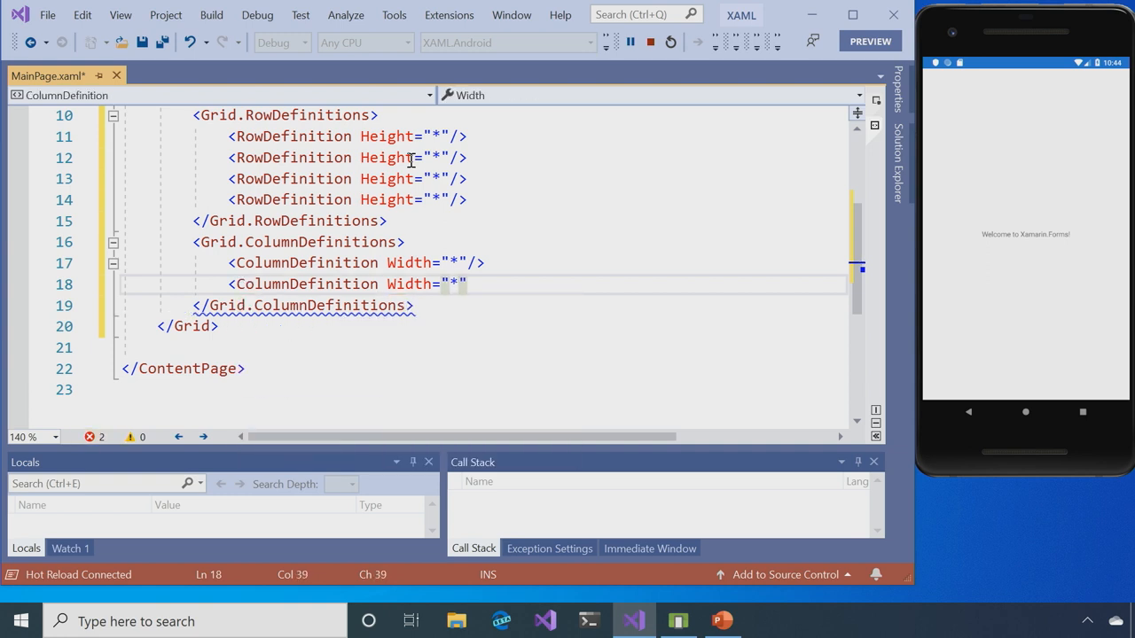
text(/>)
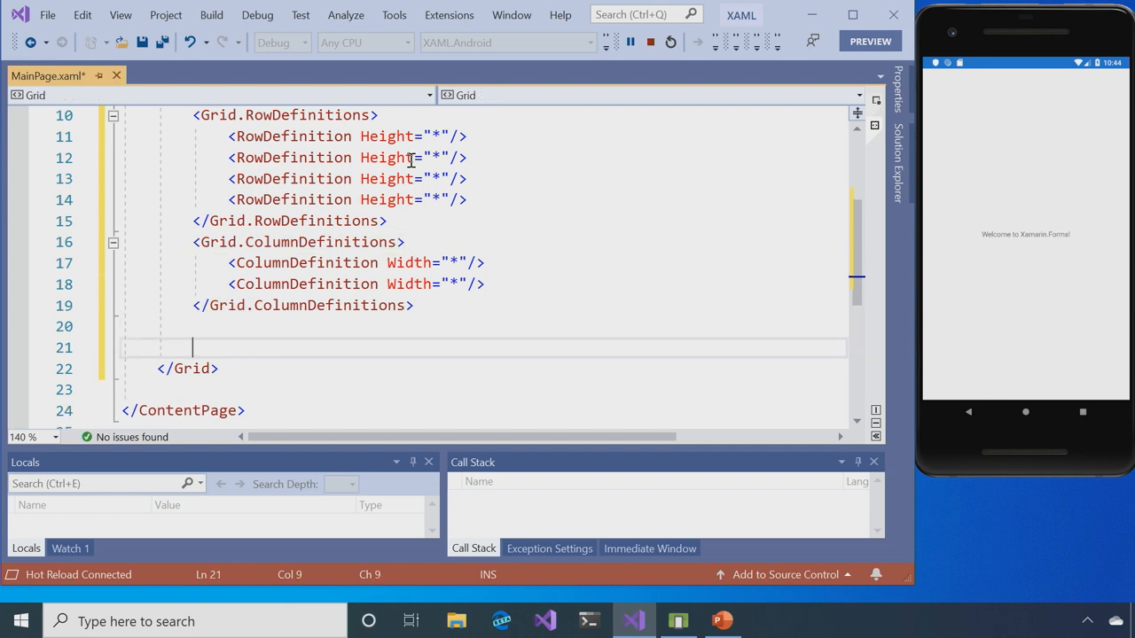
- Add an Image with PowderBlue background at Column 0, Row 0, ColumnSpan 2
text(<Image)
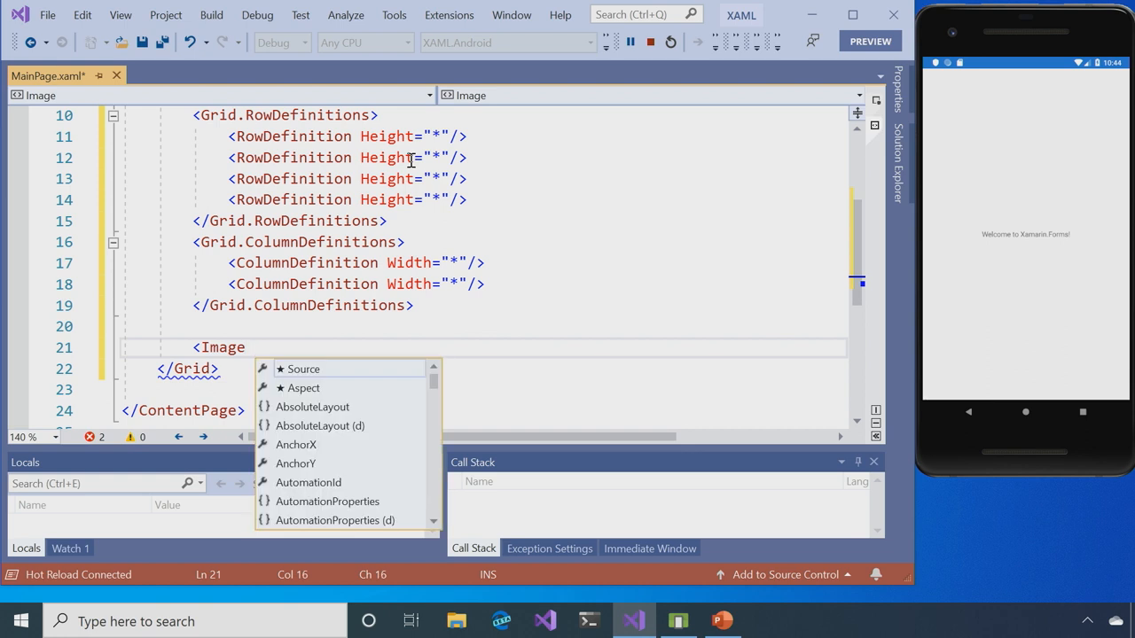
double_click(302, 369)
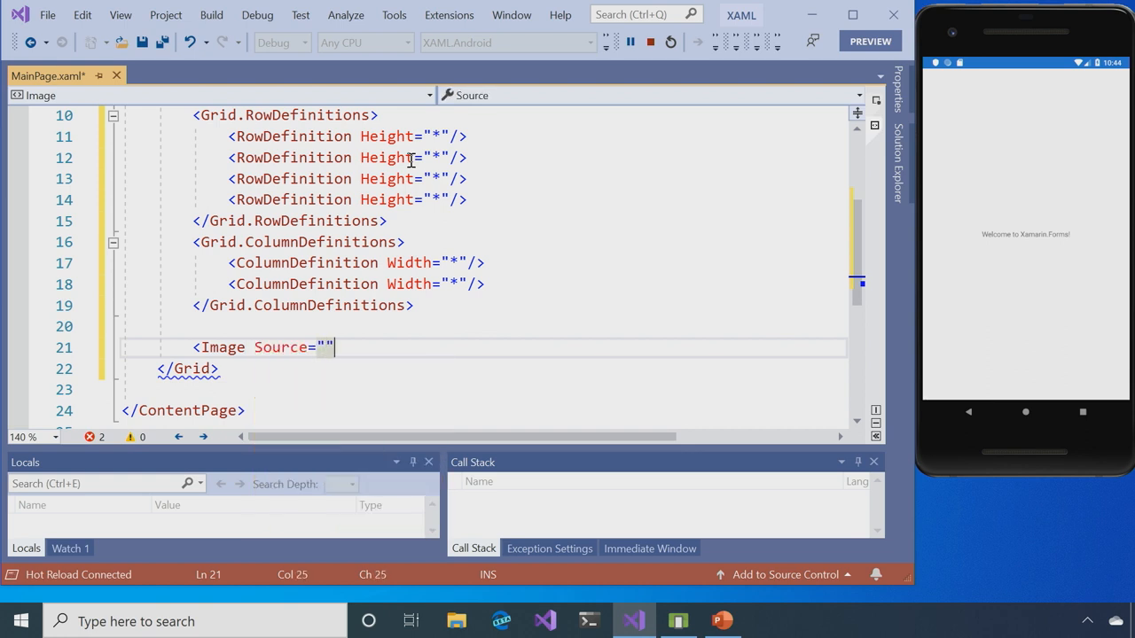
text(bac)
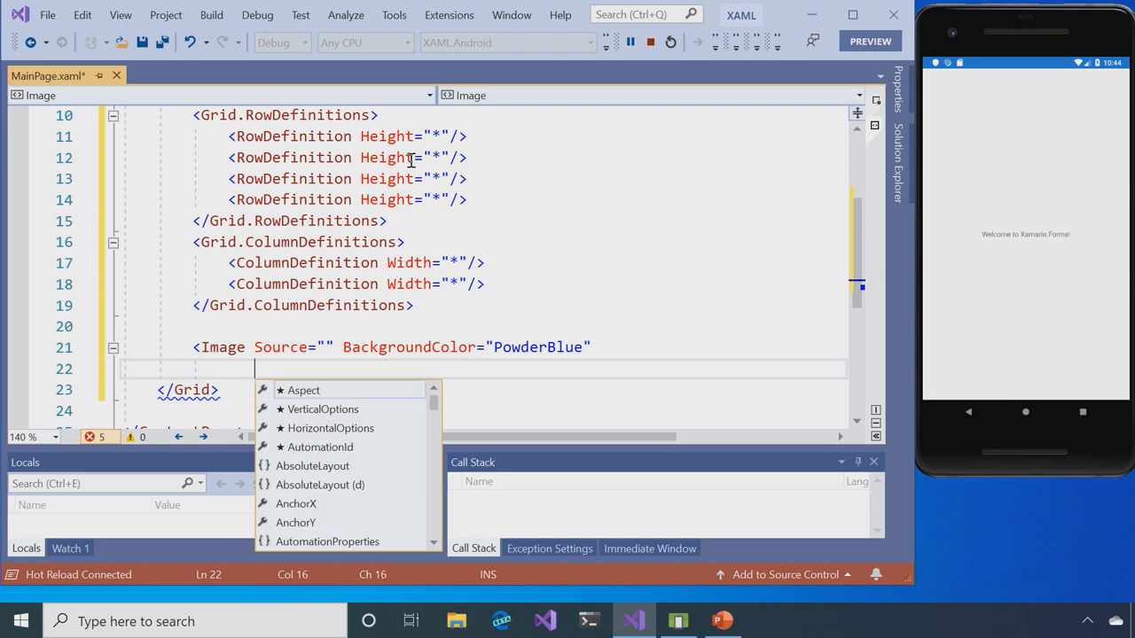
text(Grid.)
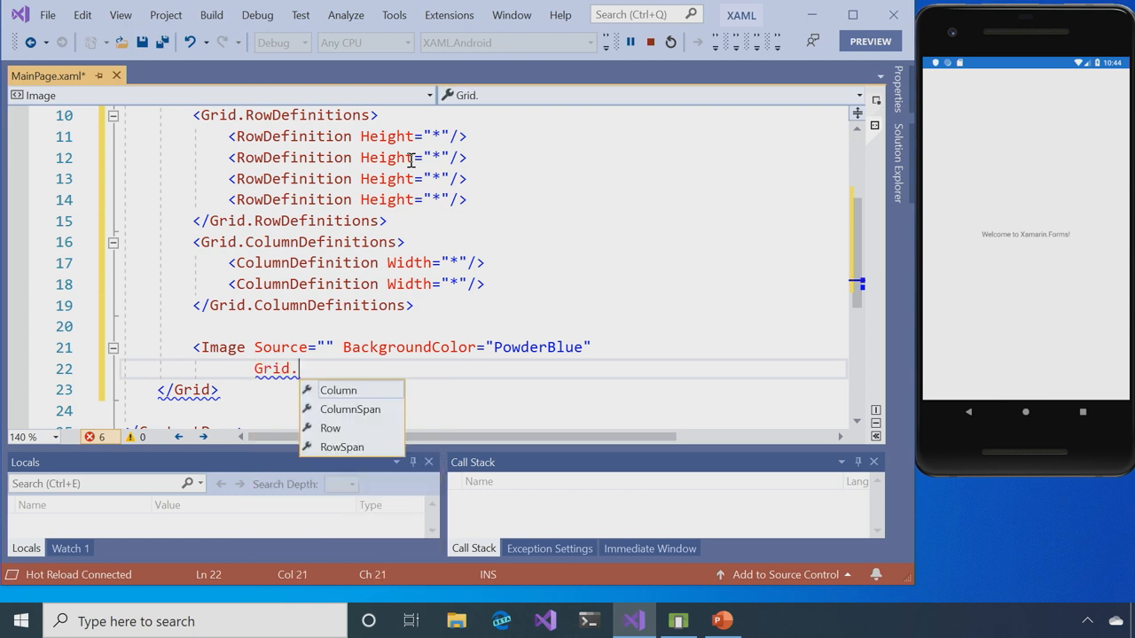
text(Column="0")
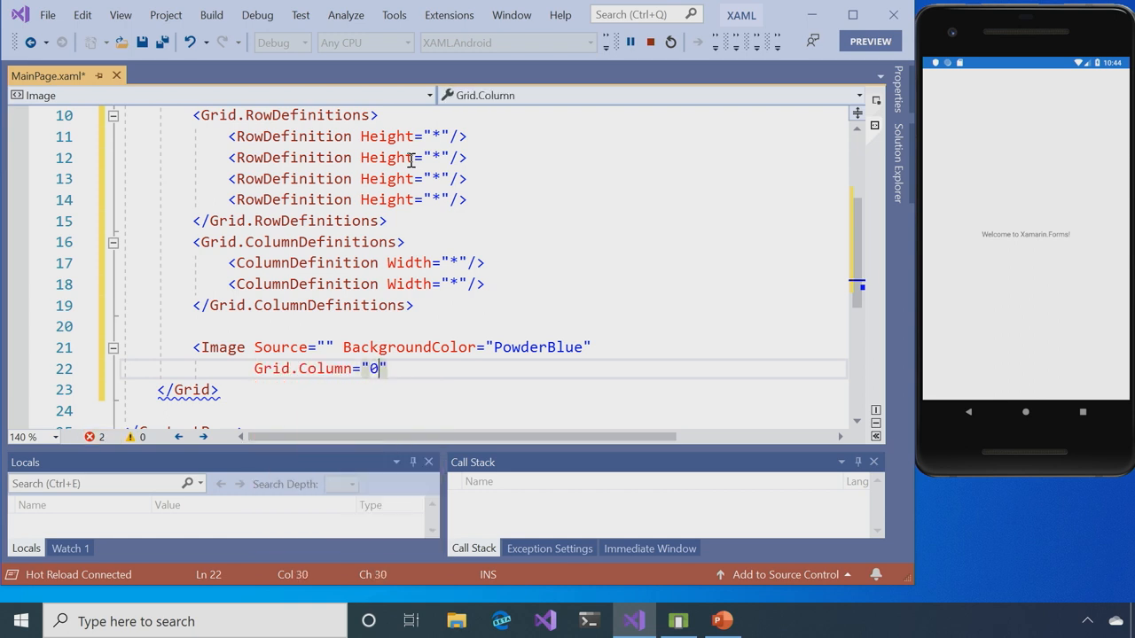
text(Grid.Row="0)
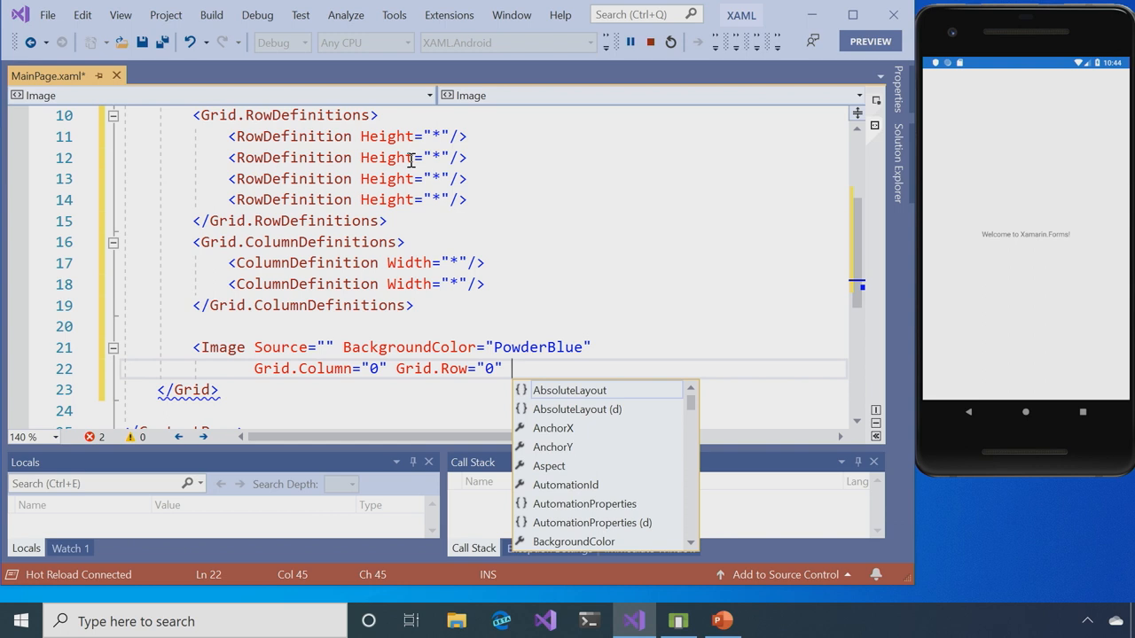
text(Grid.ColumnSpan=")
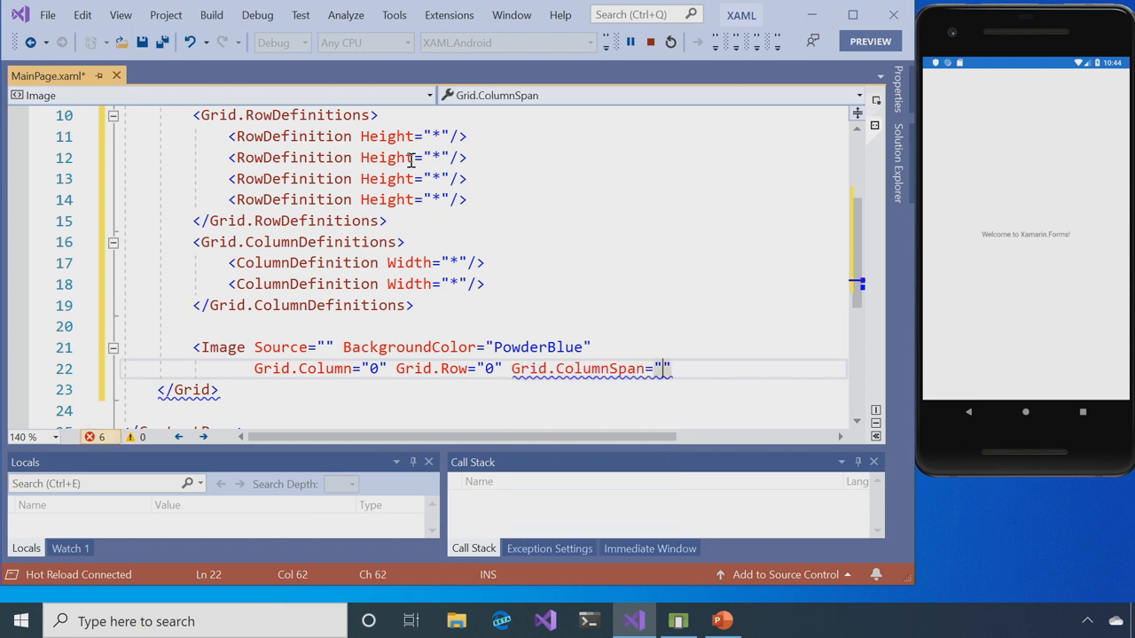
text(2)
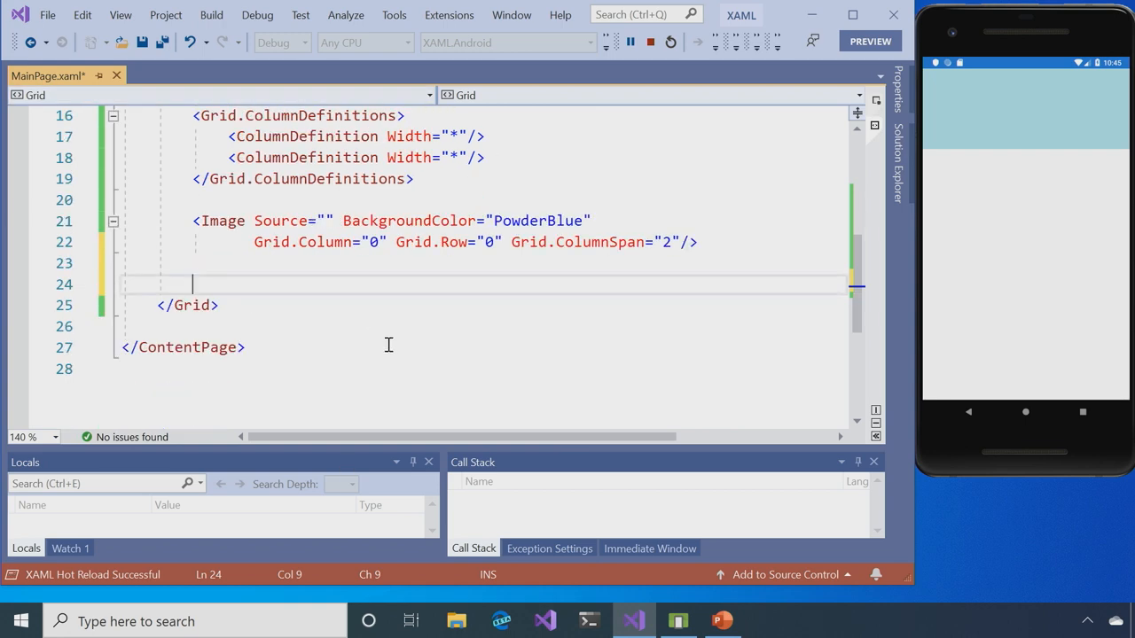
- Add an Editor at Row 1, Column 0, ColumnSpan 2, placeholder "Enter Note Here"
text(<Editor)
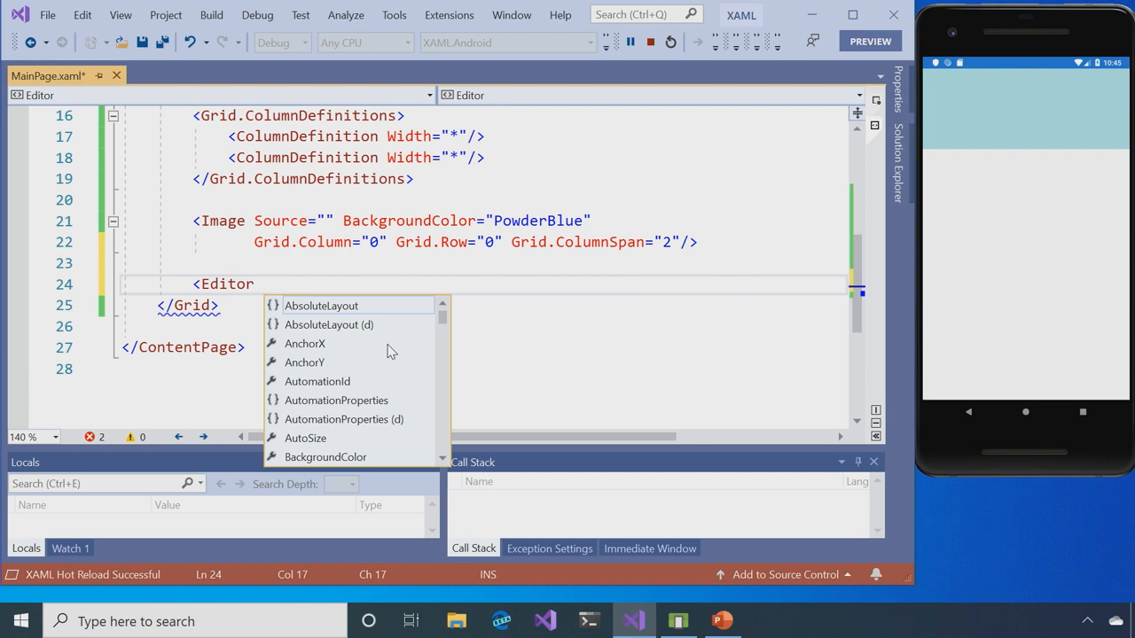
text(Grid.Column=")
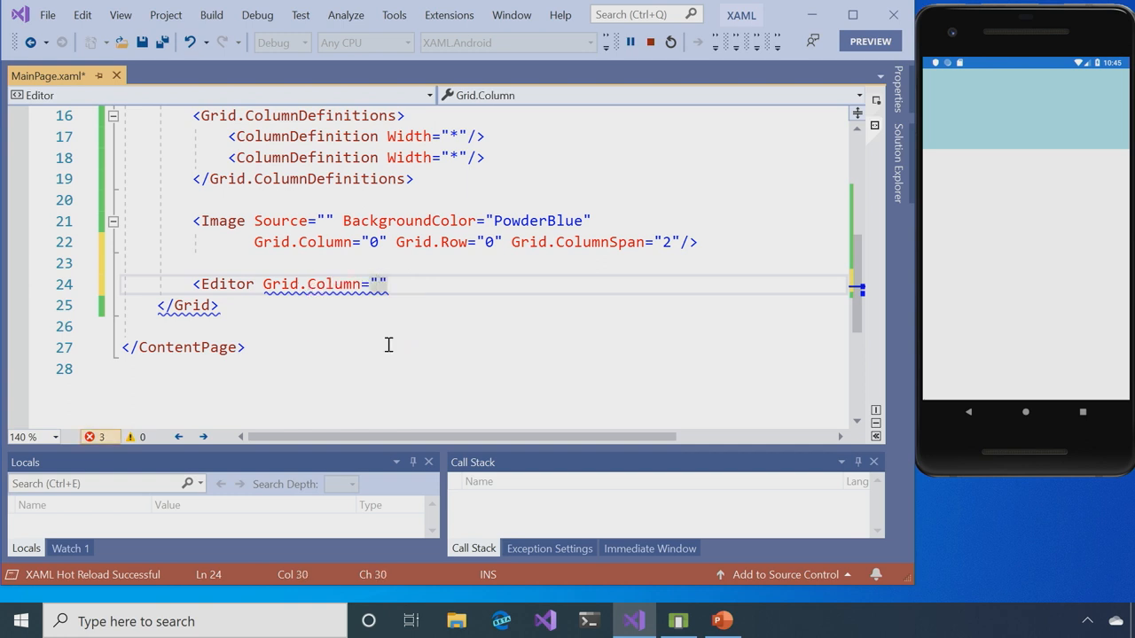
key(Backspace)
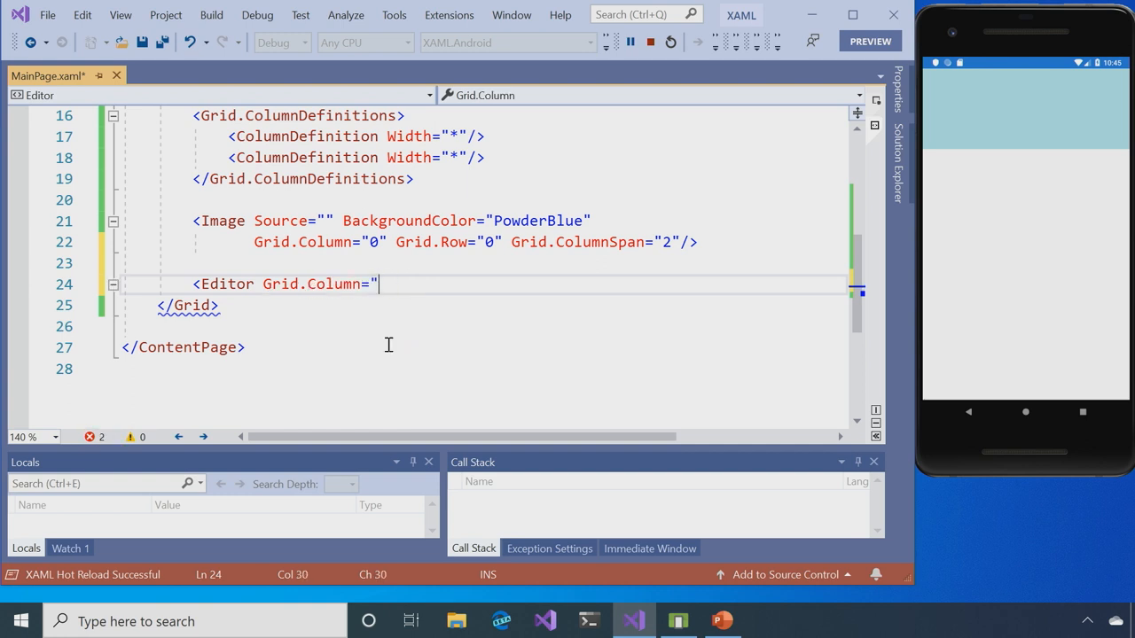
text(0" Grid.ColumnSpan="")
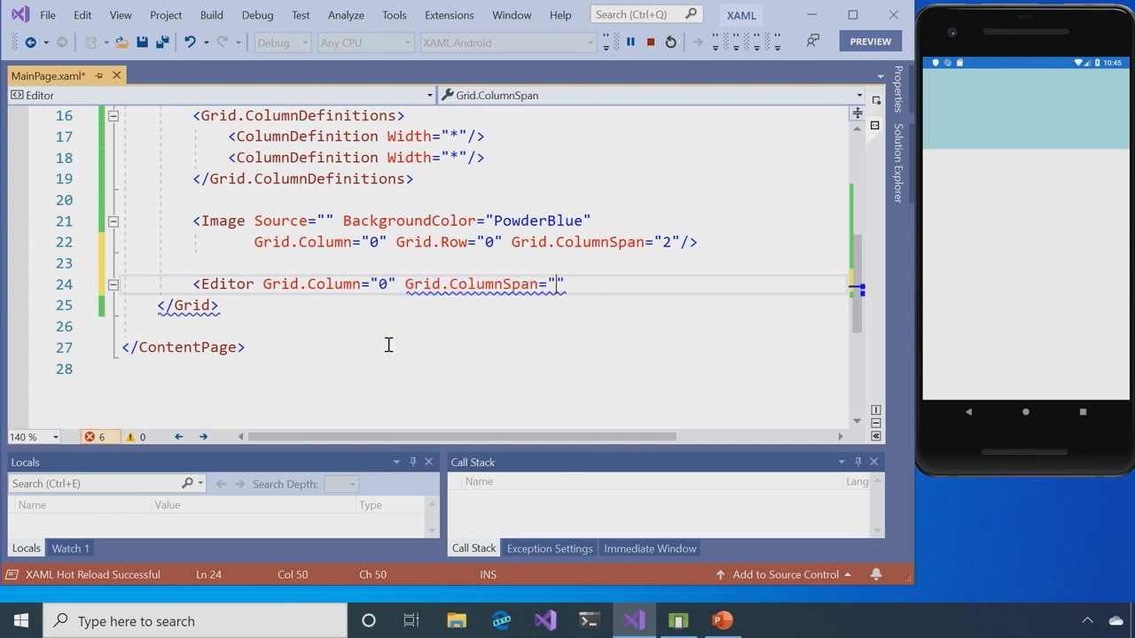
text(2)
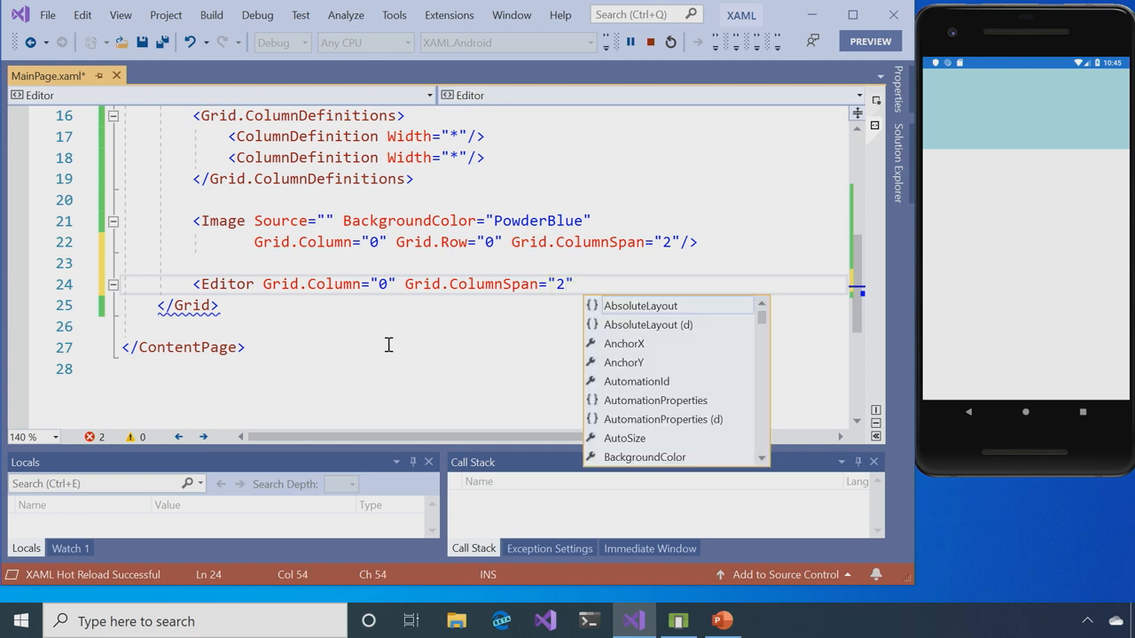
text(Grid..Row="")
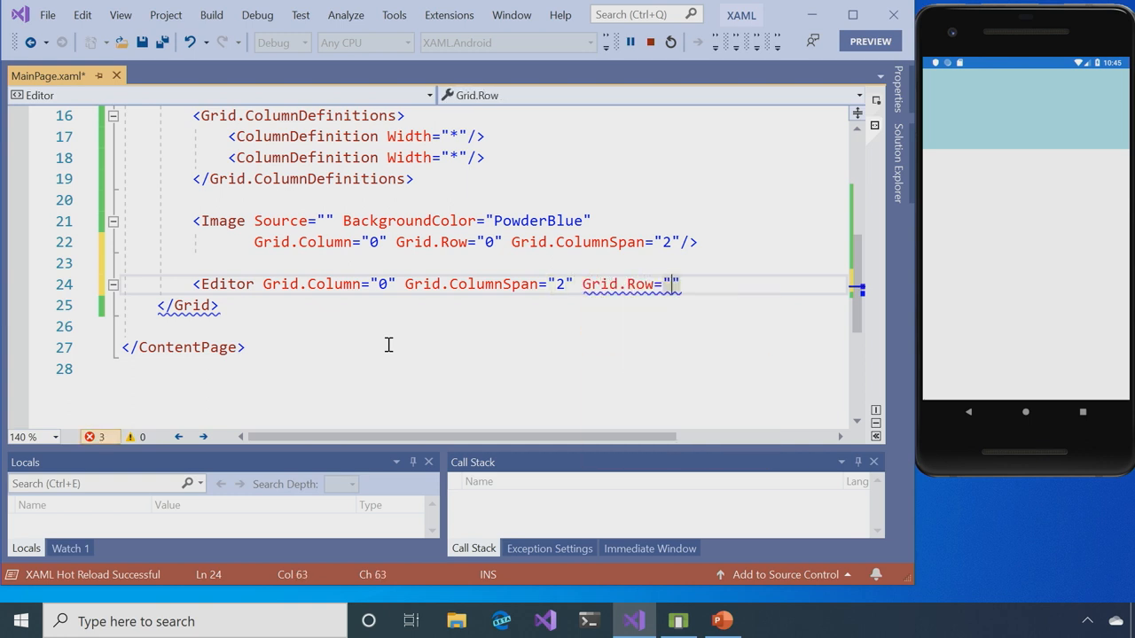
text(1)
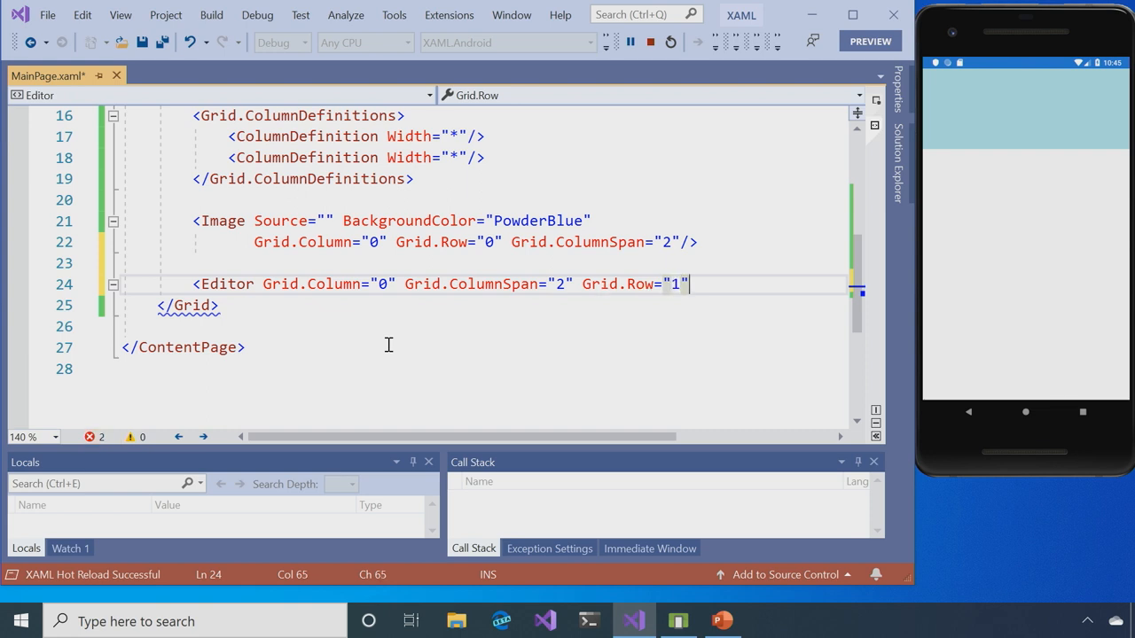
text(/>)
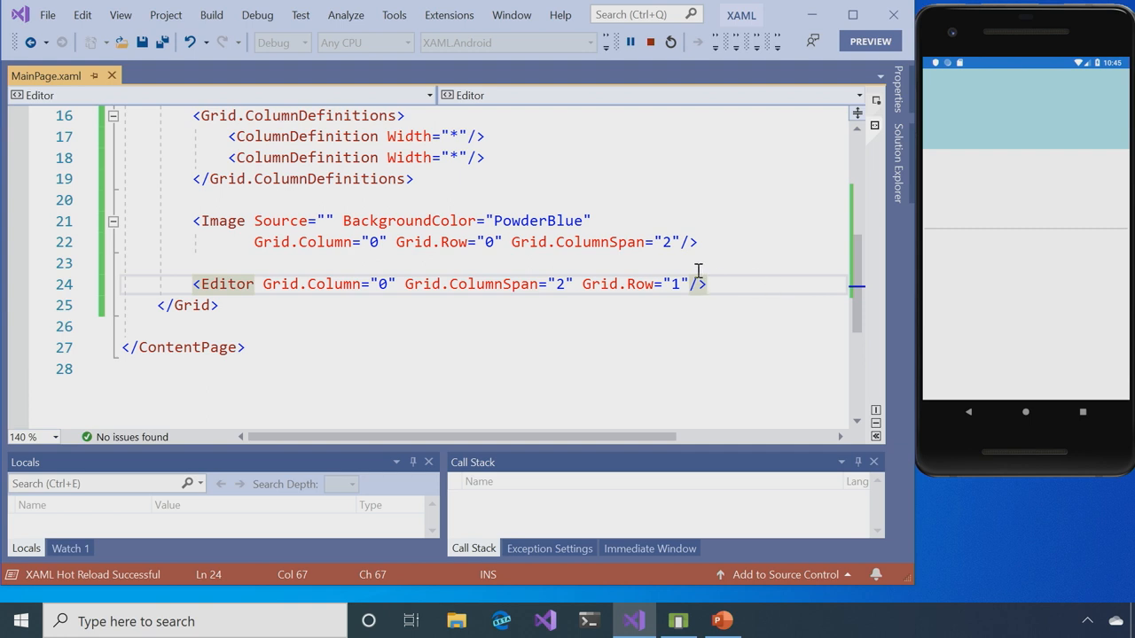
key(Enter)
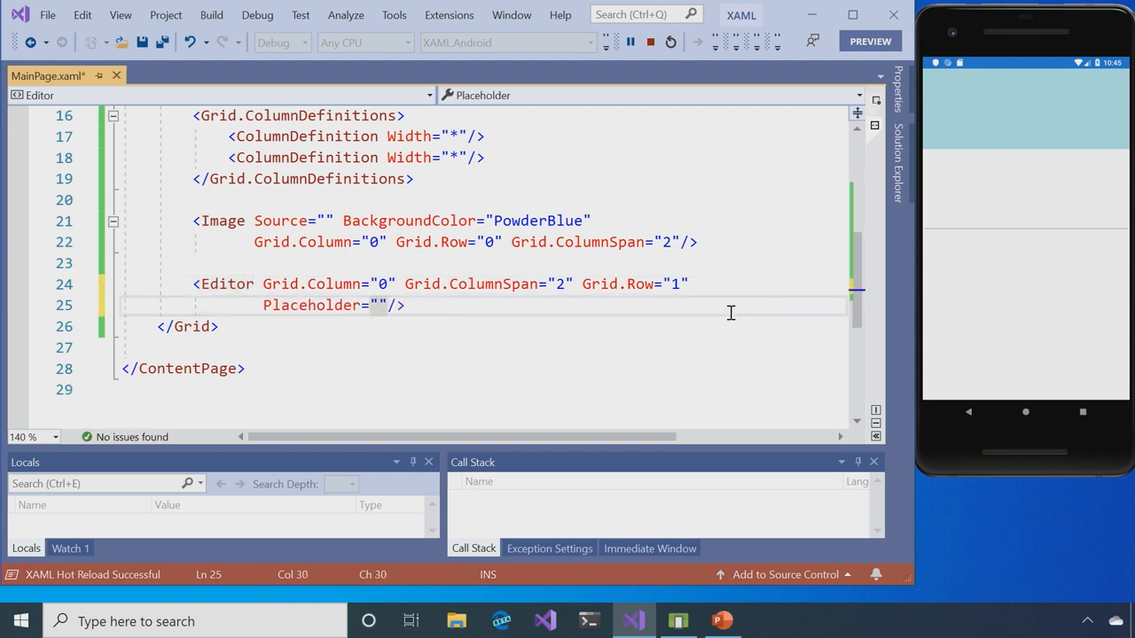
text(Enter Note)
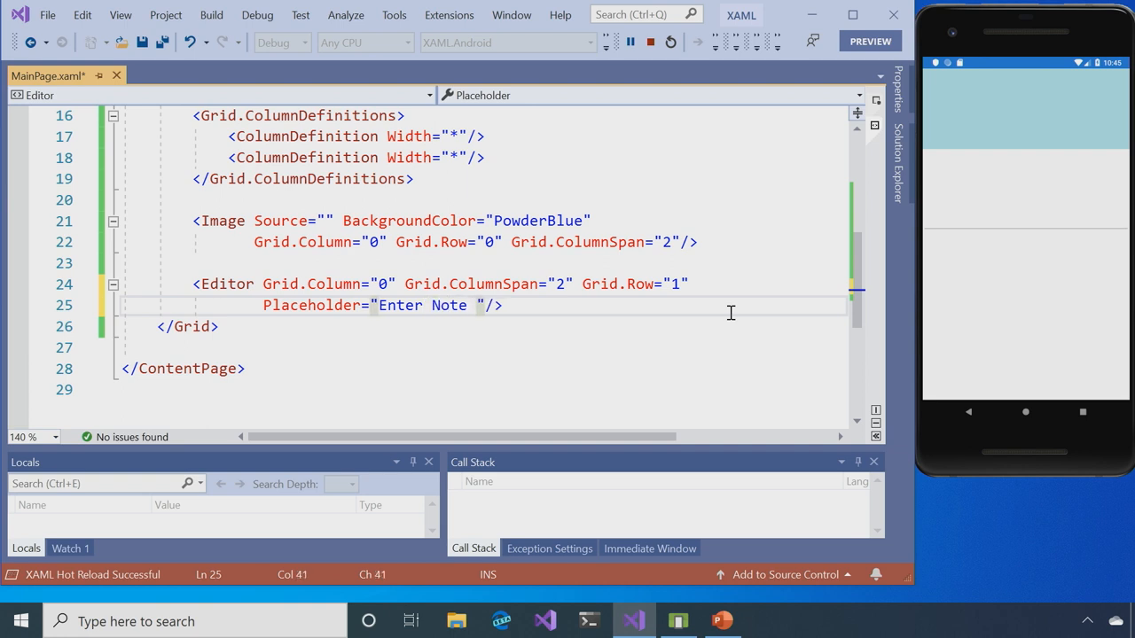
text(Here)
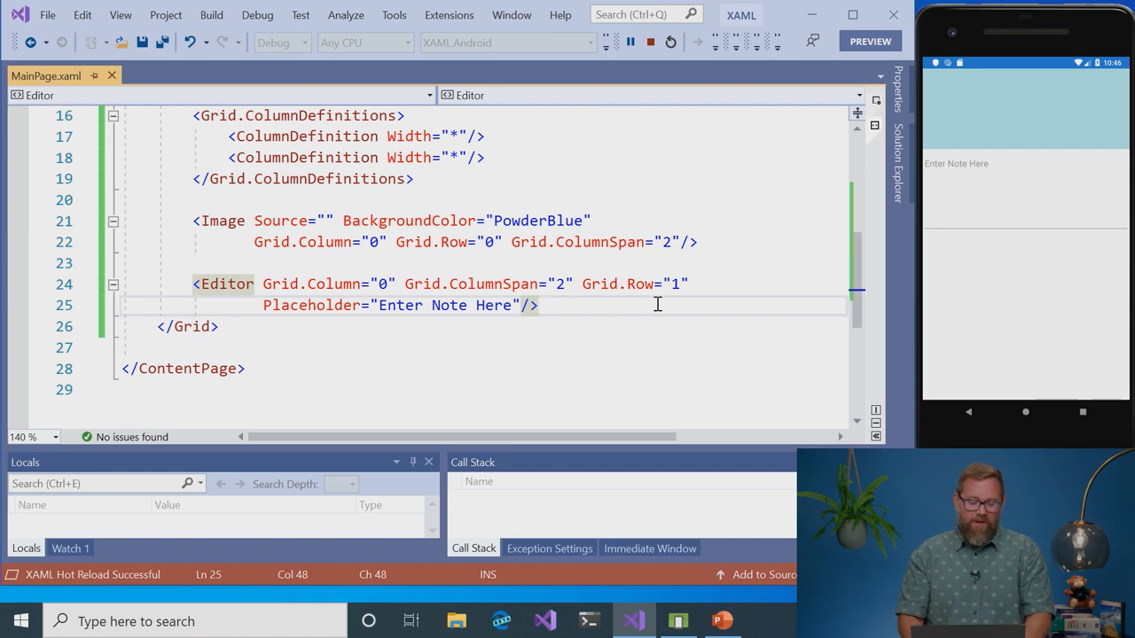
- Add a Button with Text "Save" at Grid.Row 2, Grid.Column 0
text(<Button Gri)
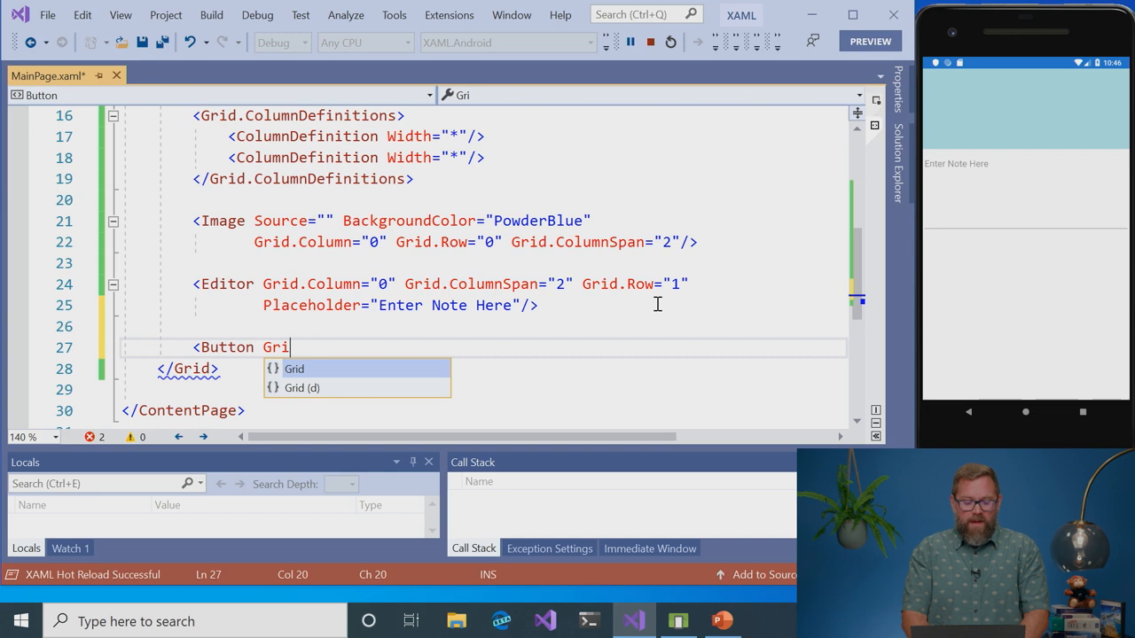
text(d..)
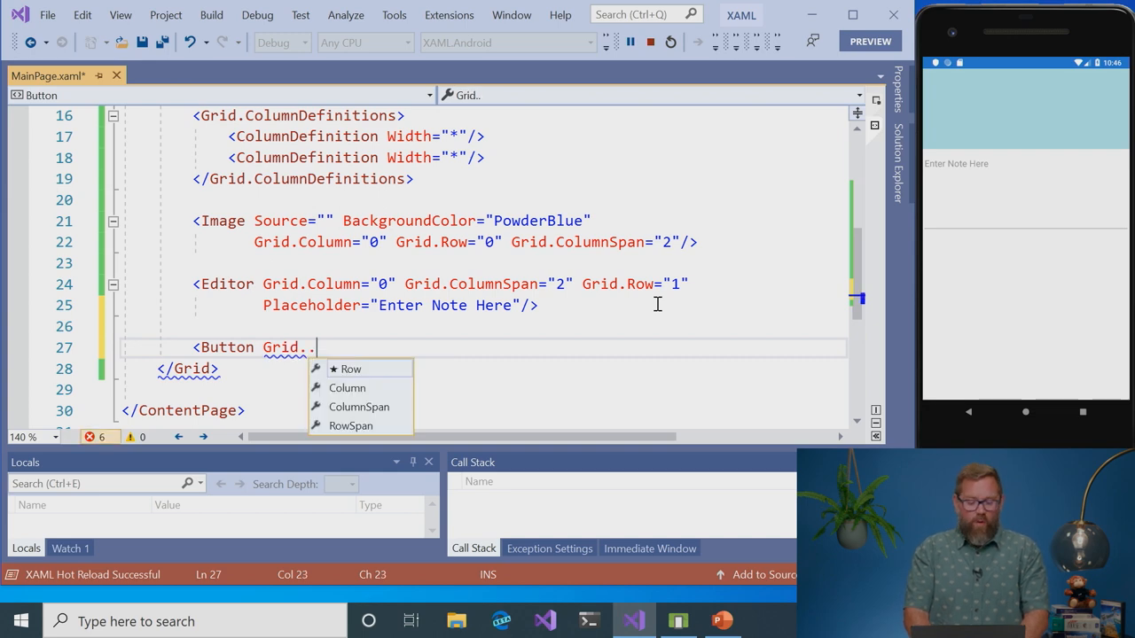
text(Row="2")
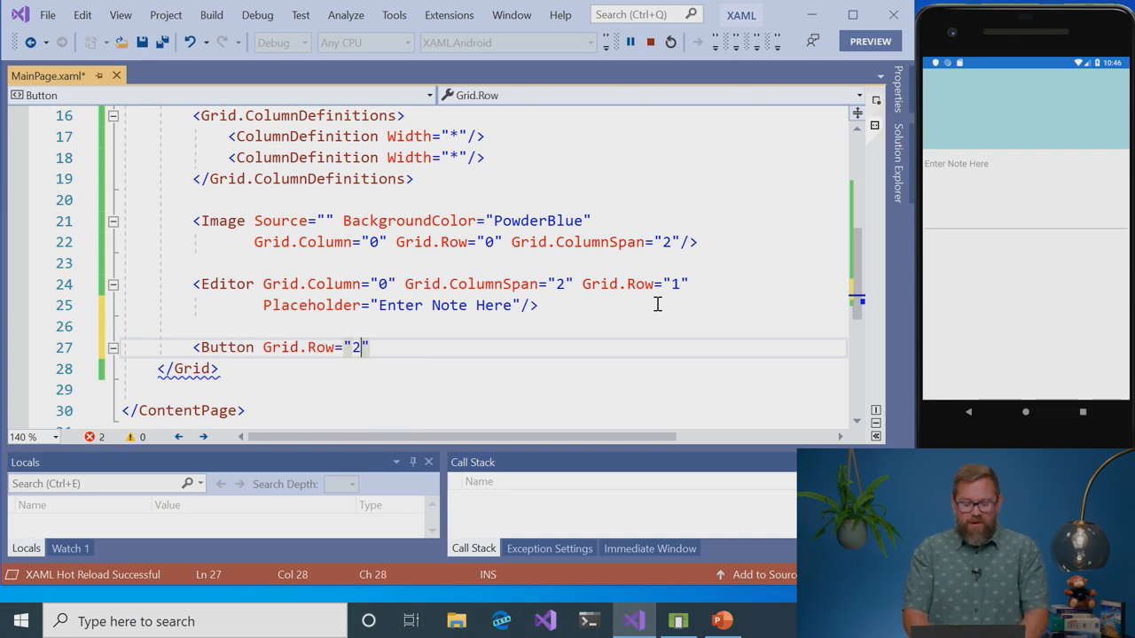
text(G)
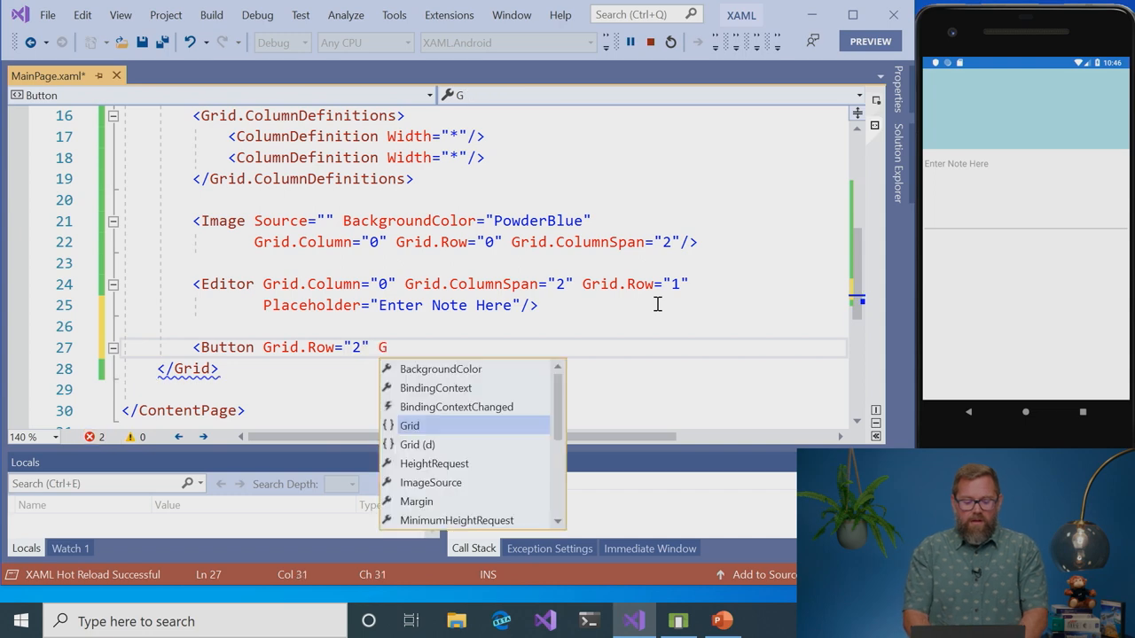
text(rid.Column=")
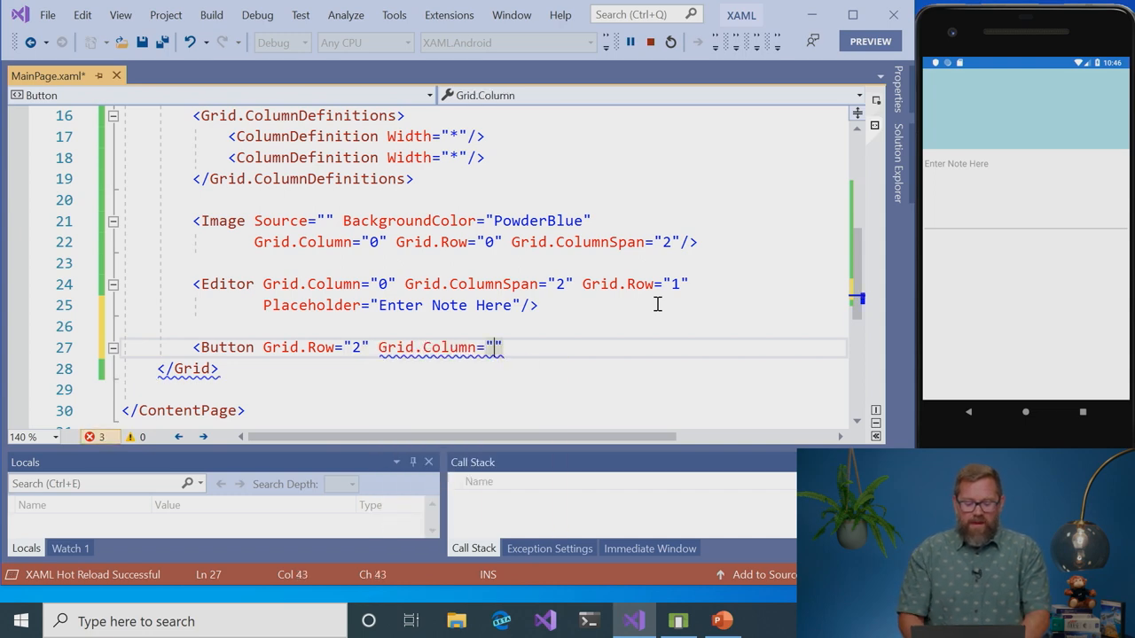
text(0)
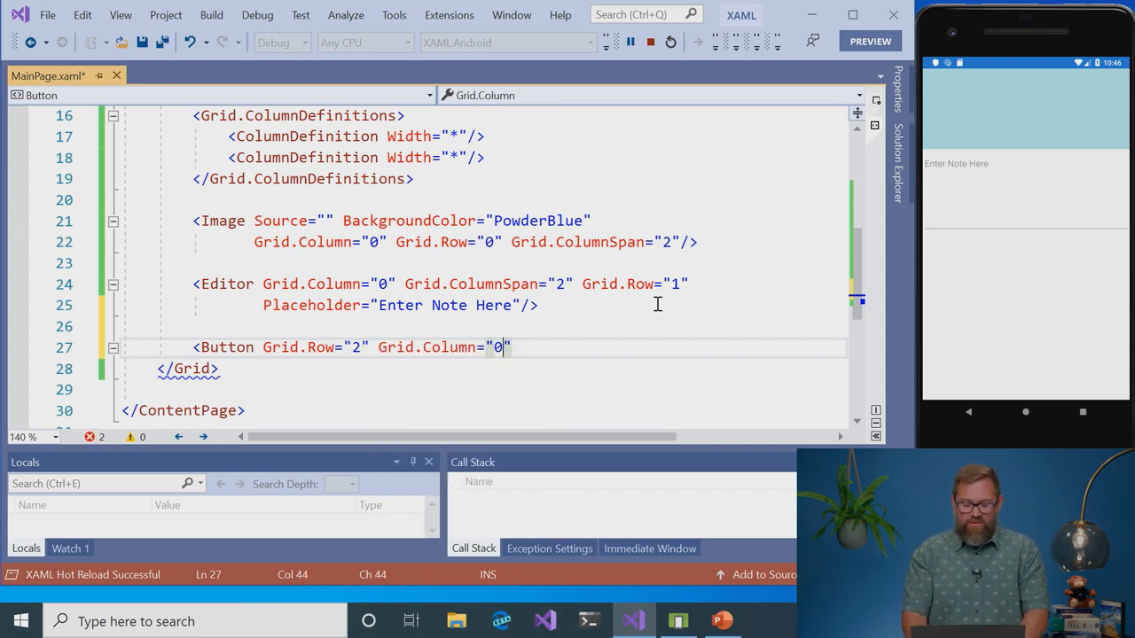
text(Te)
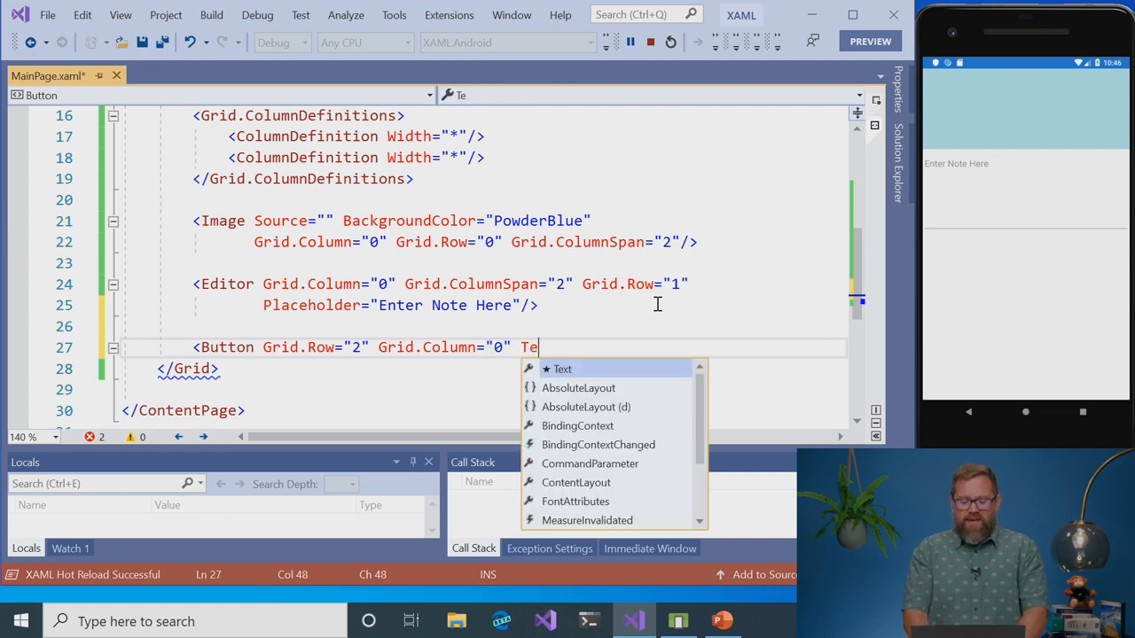
text(xt="Save")
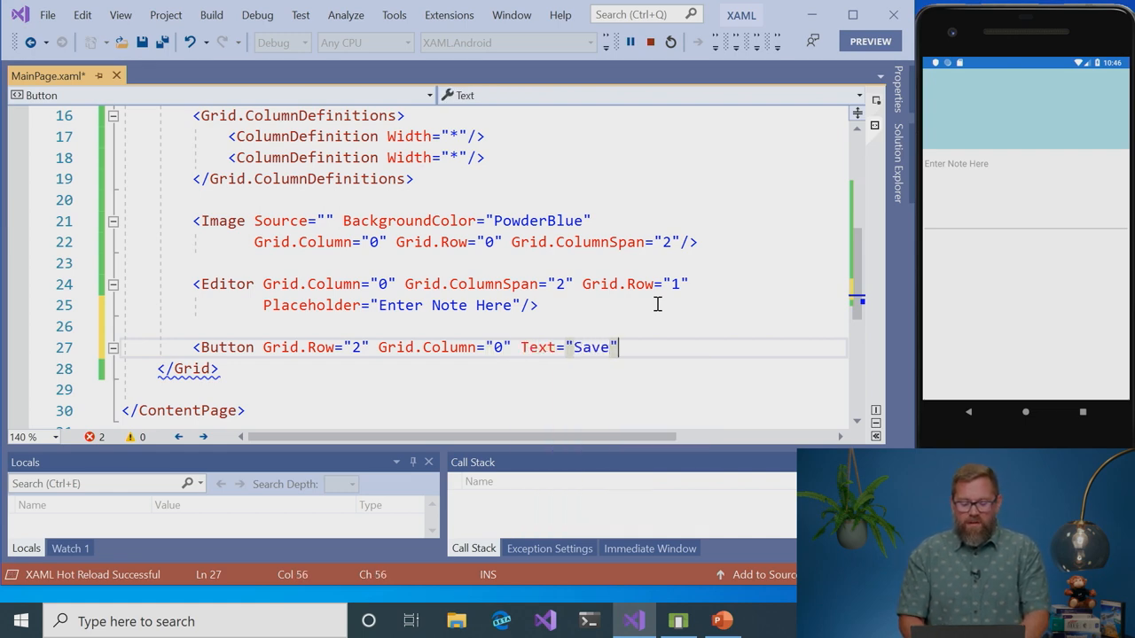
text(/>)
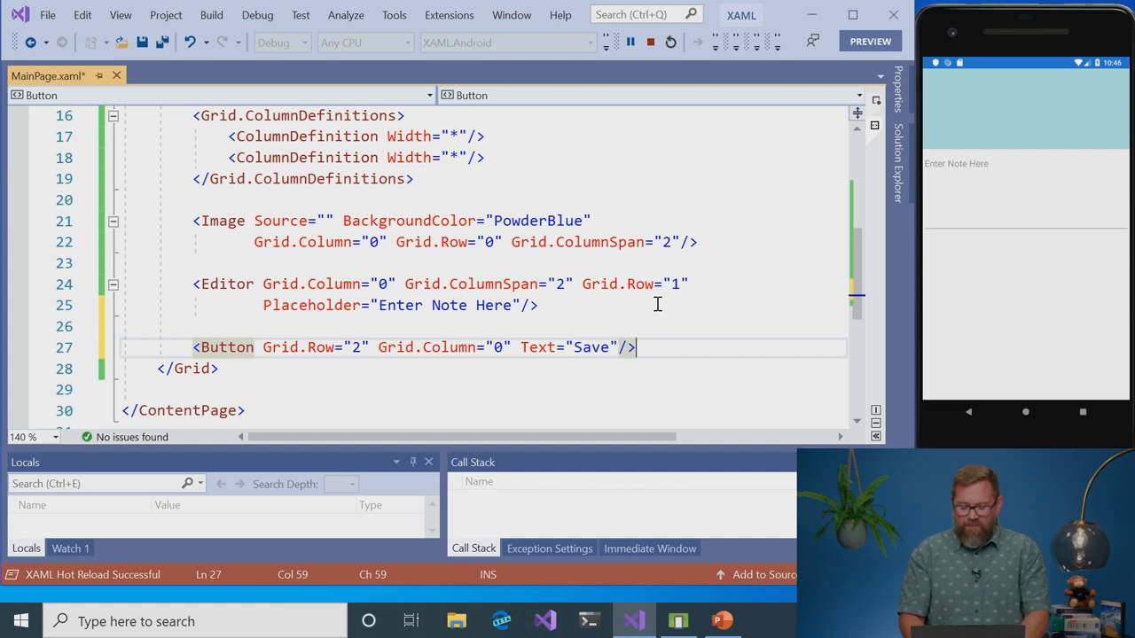
text(<Button G)
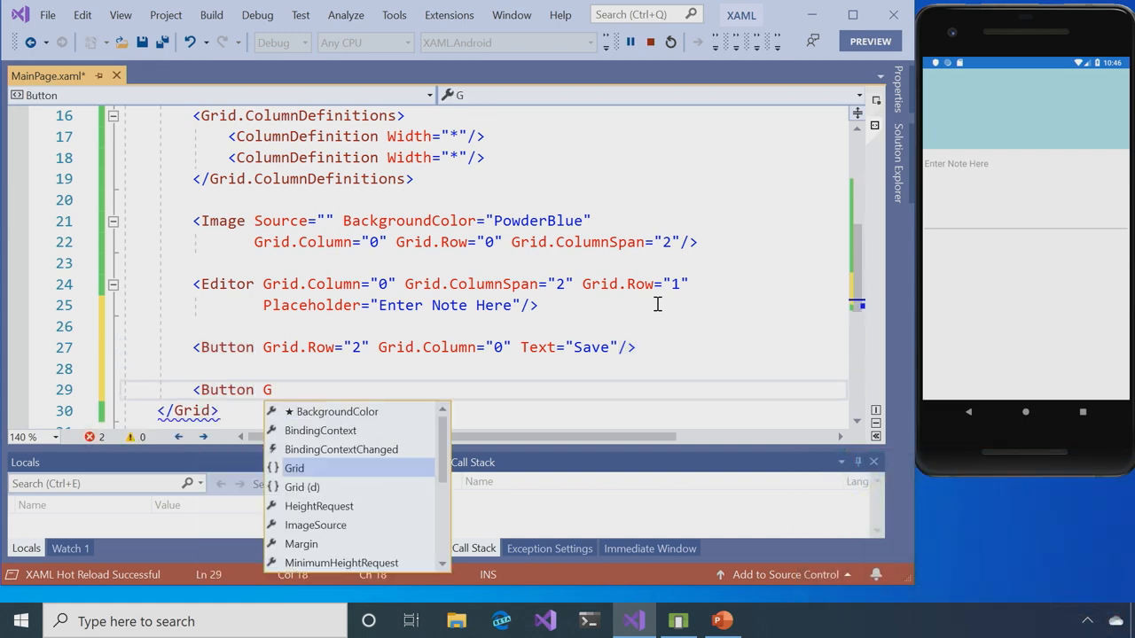
- Add an "Erase" Button at Grid.Row 2, Grid.Column 1 beside Save
text(rid."2)
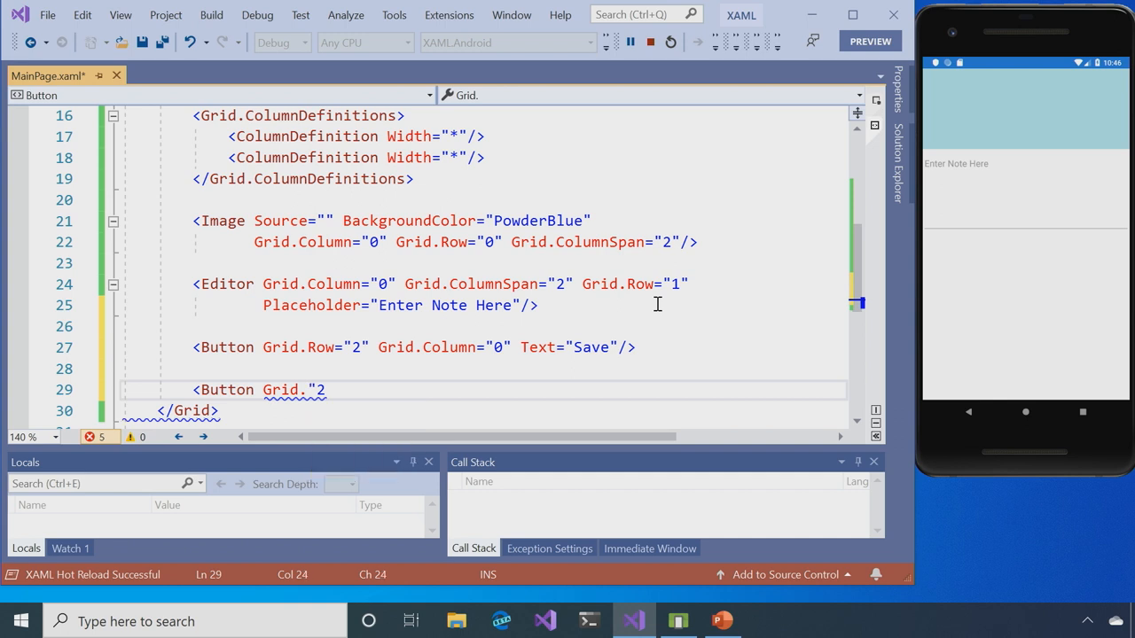
key(Backspace)
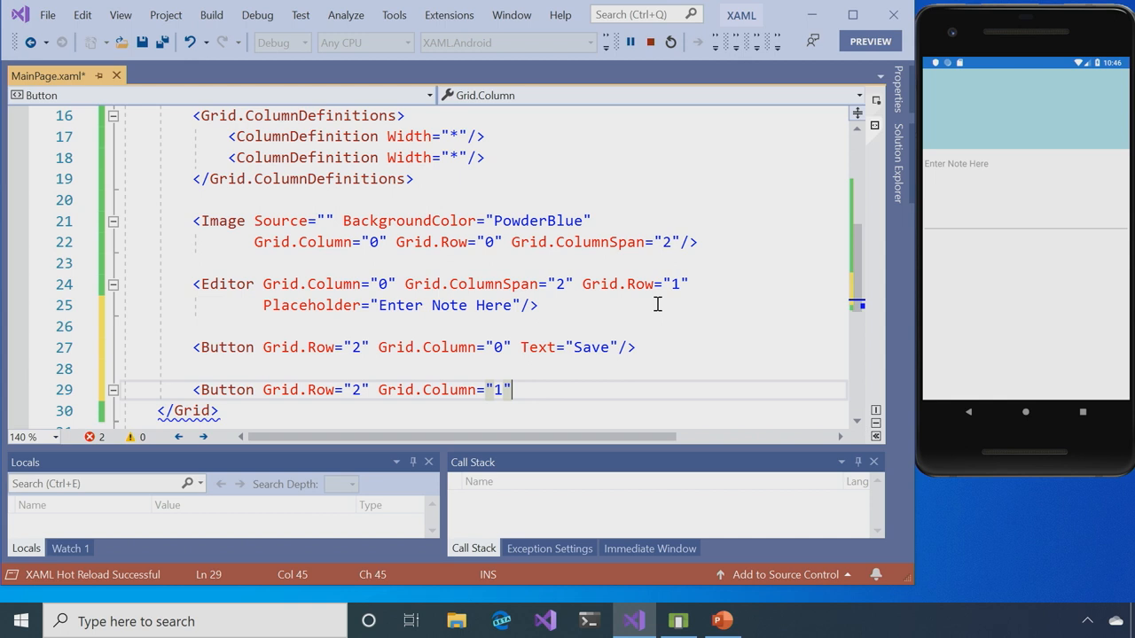
text(Text="E)
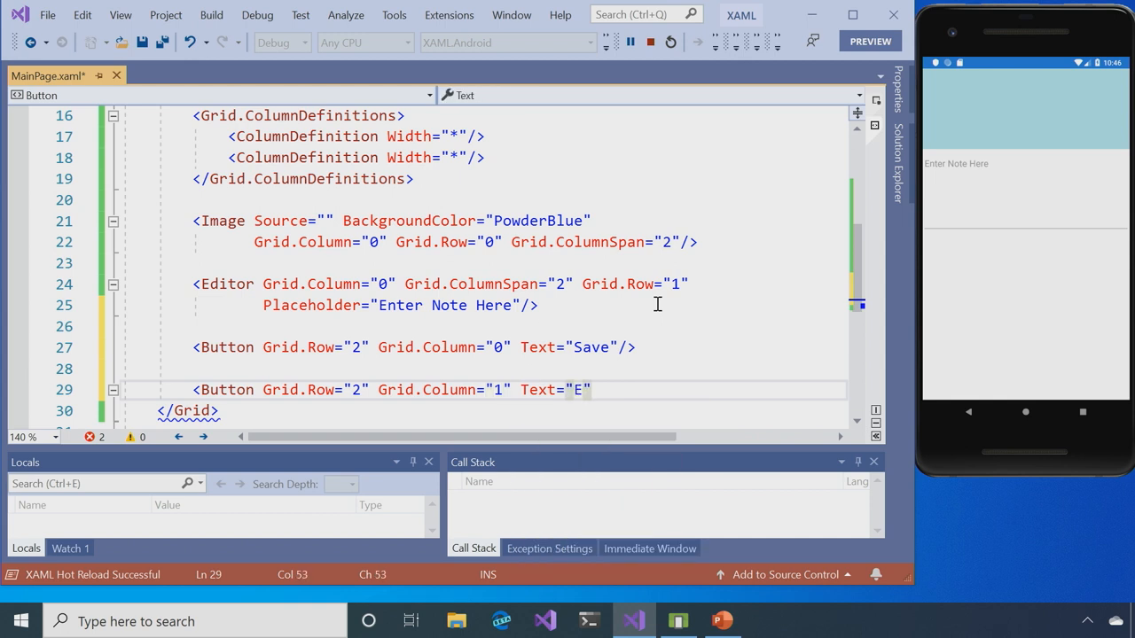
text(rase"")
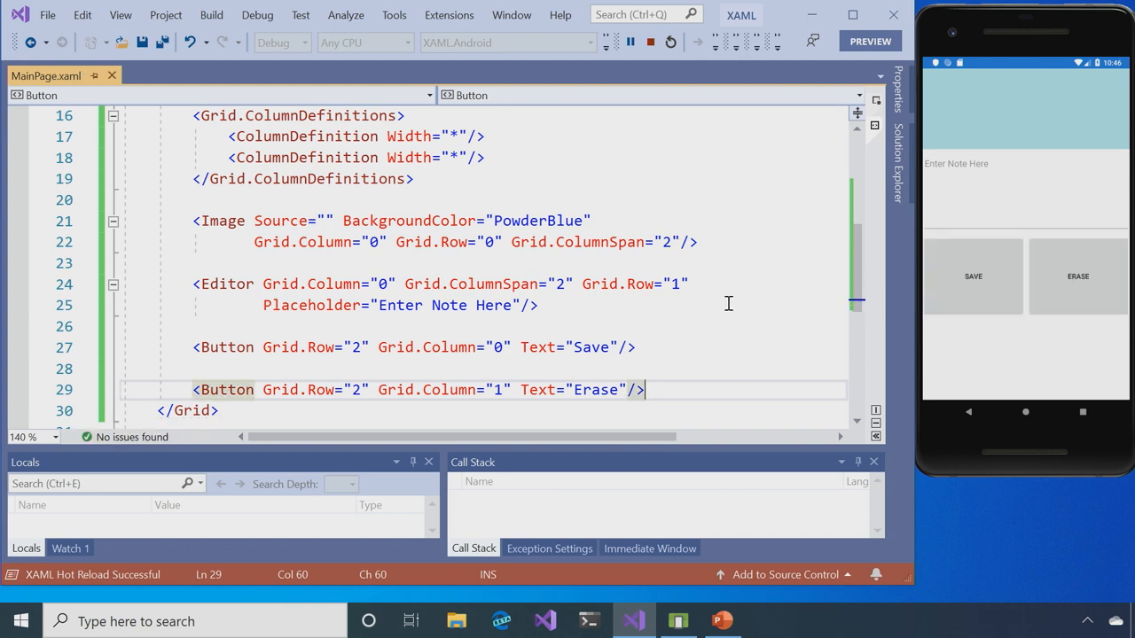
scroll(down, 3)
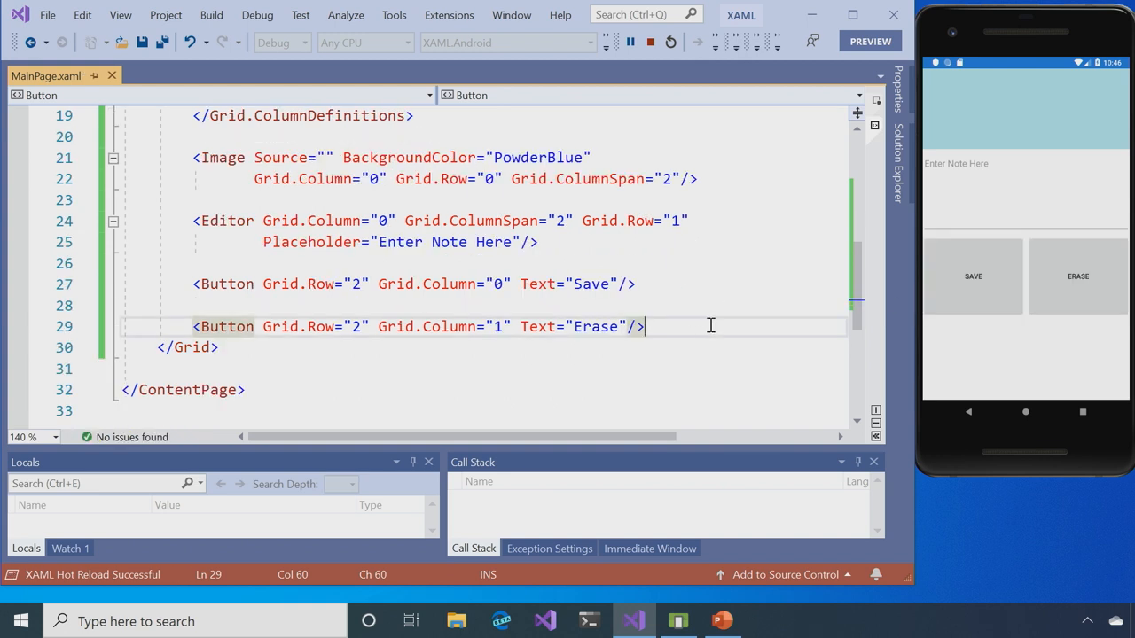
- Add a "Cool!" Label at Grid.Row 3, Column 0, ColumnSpan 2
text(<La)
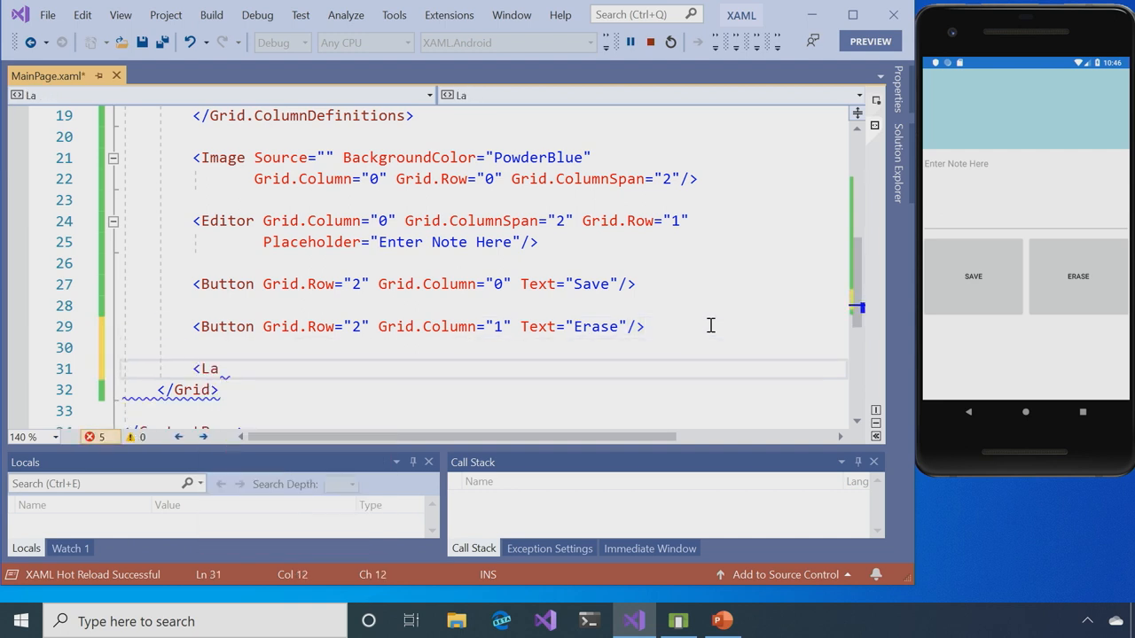
text(bel Grid.Row=")
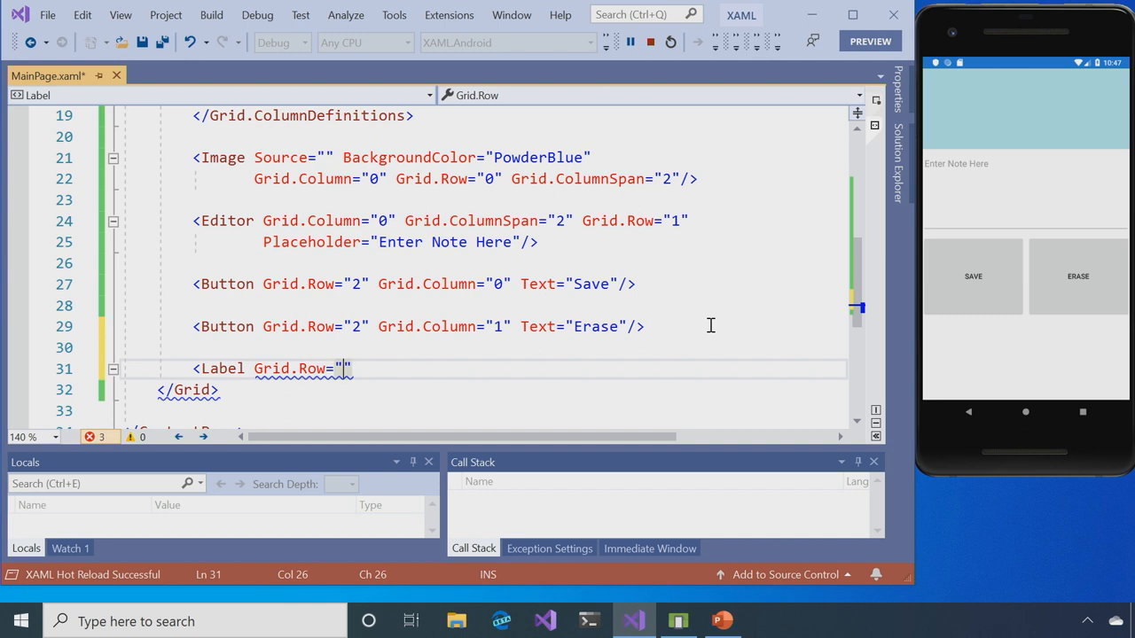
text(3)
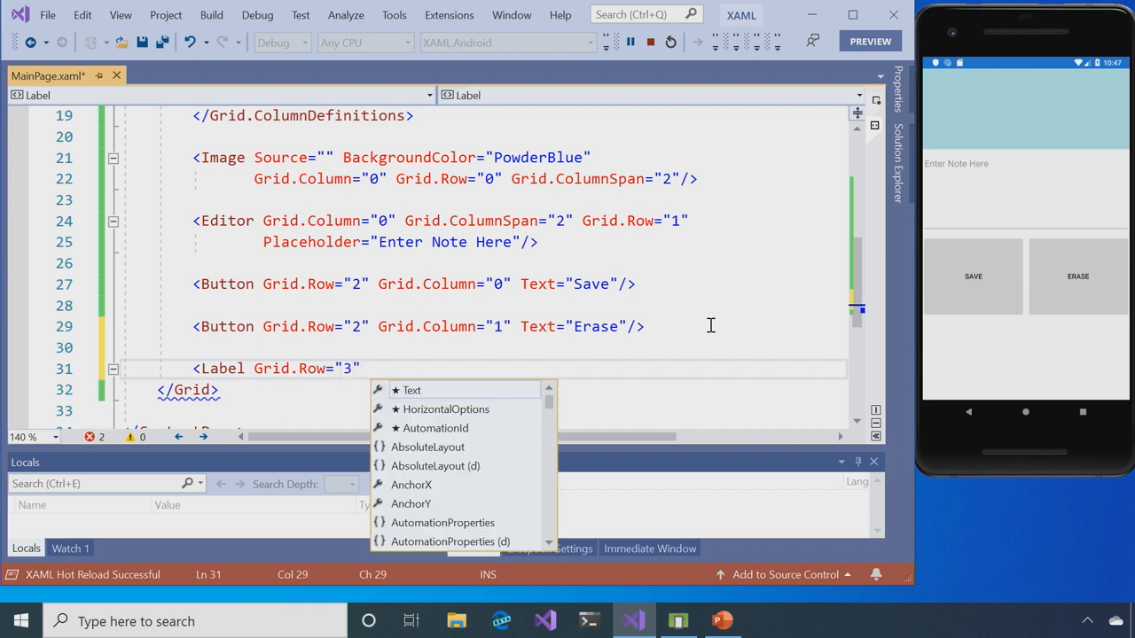
text(Column="0)
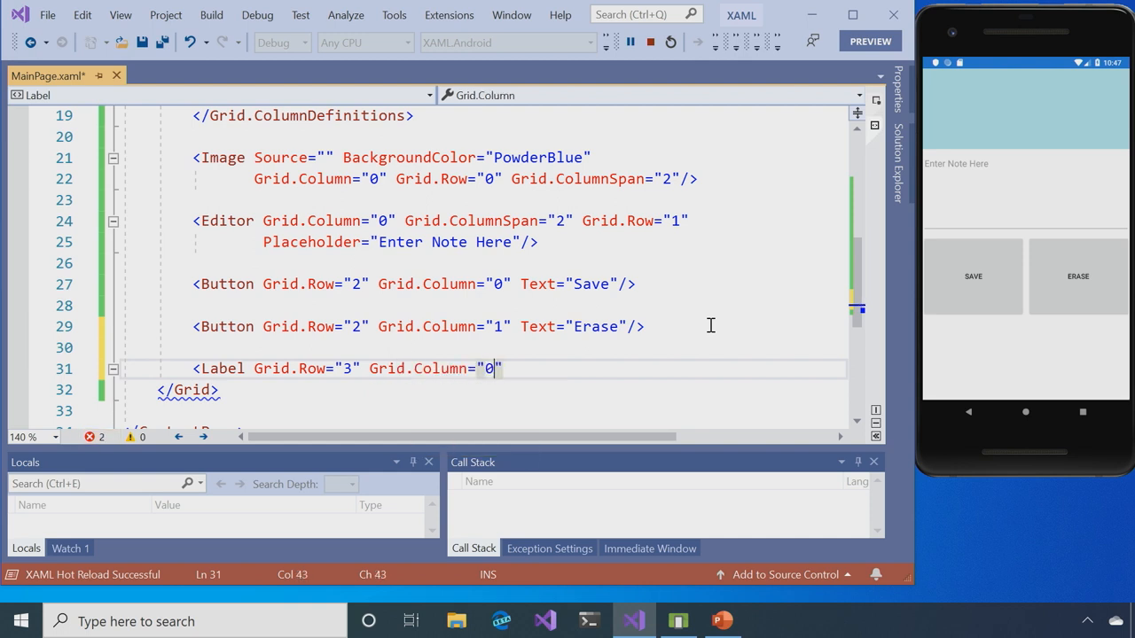
text(Grid.ColumnSpan=")
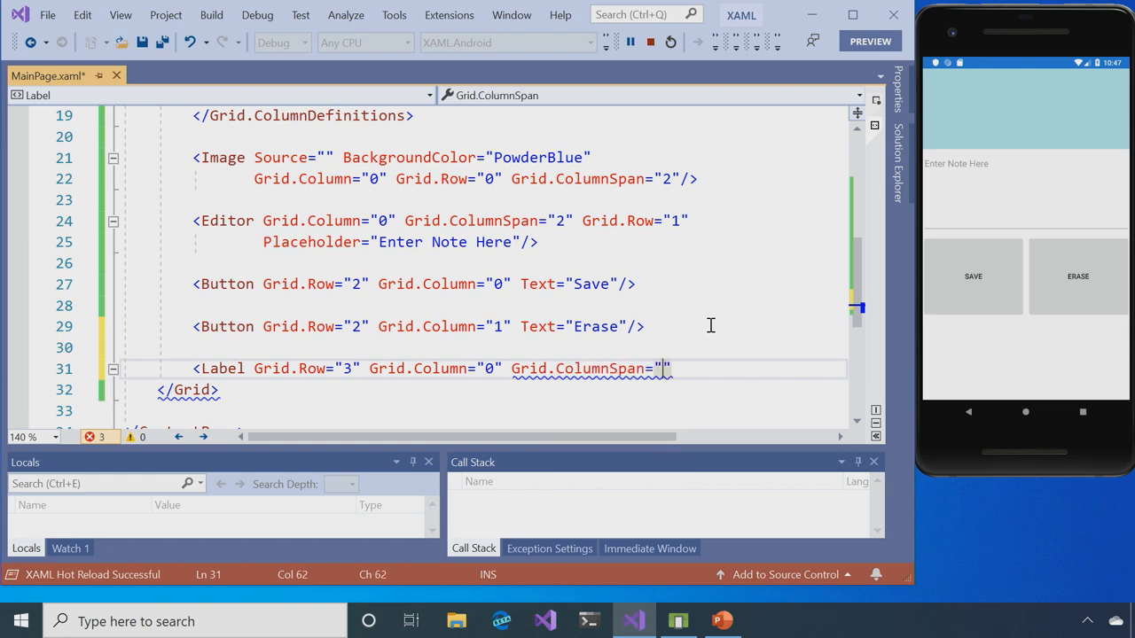
text(2)
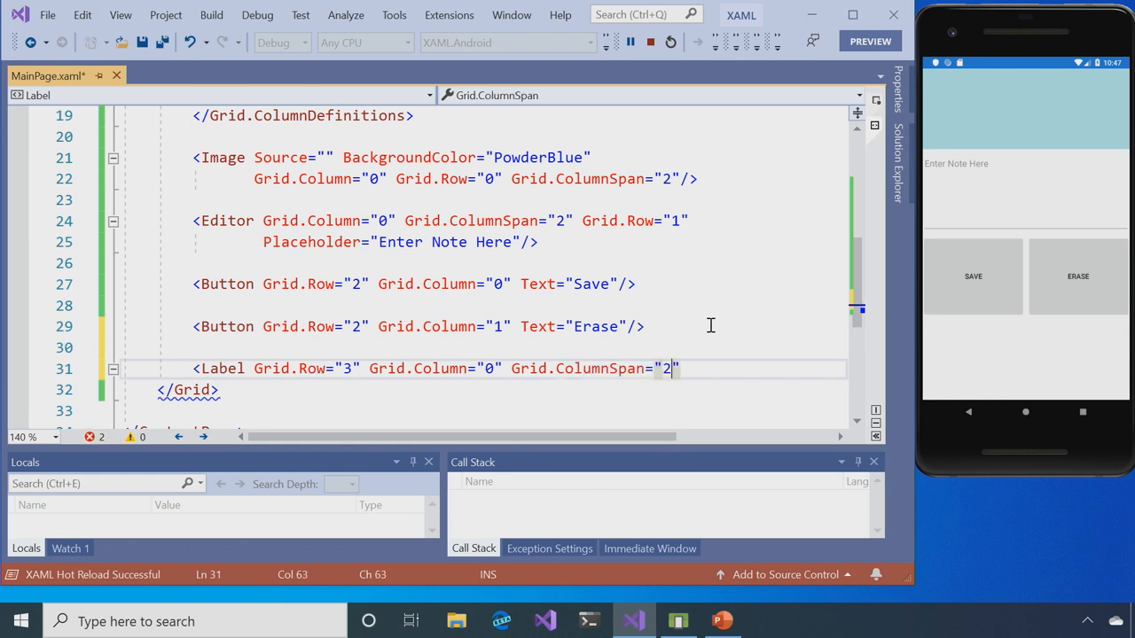
text(/>)
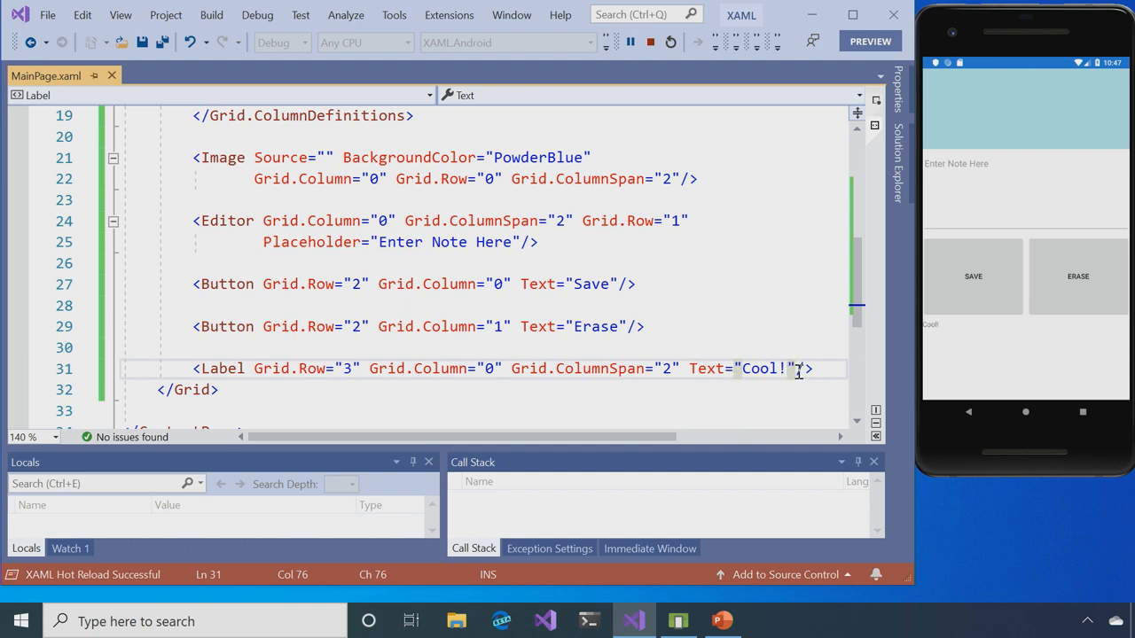
text(Size=""/>)
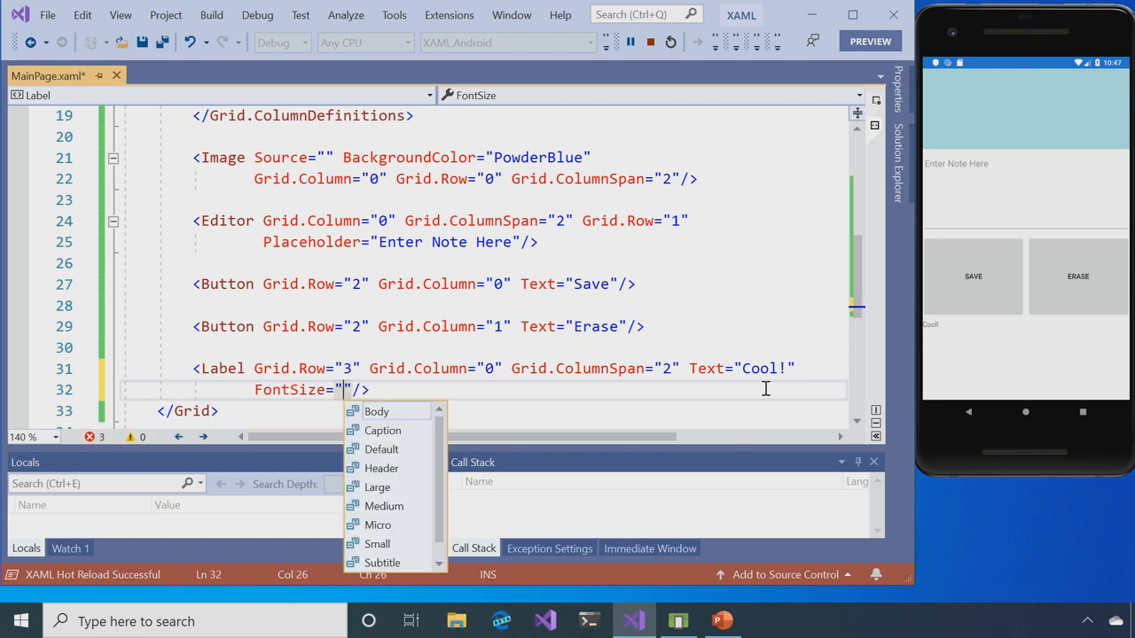
- Choose Large as the Cool! label's FontSize from IntelliSense
click(377, 487)
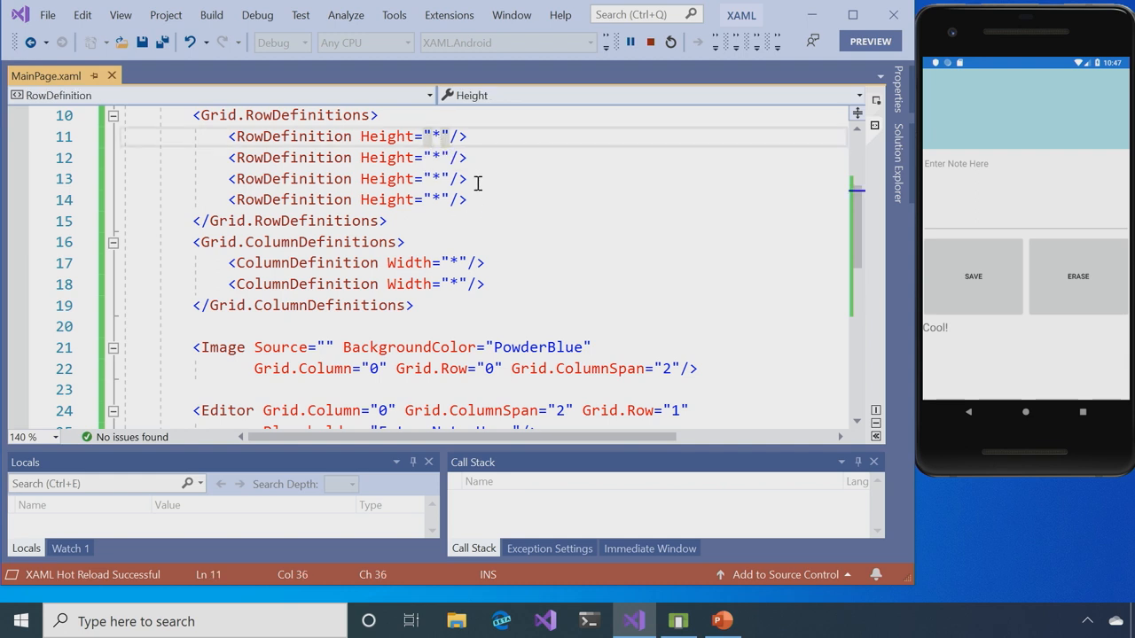
- Change the row heights to *, 2*, .5* and 2*
text(2)
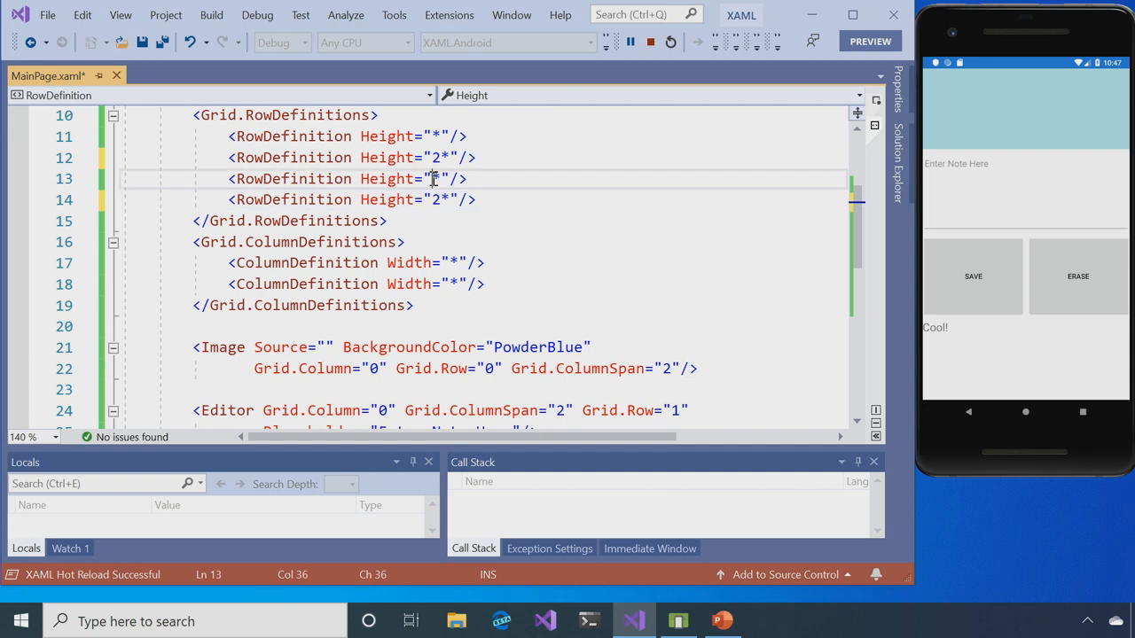
text(.5)
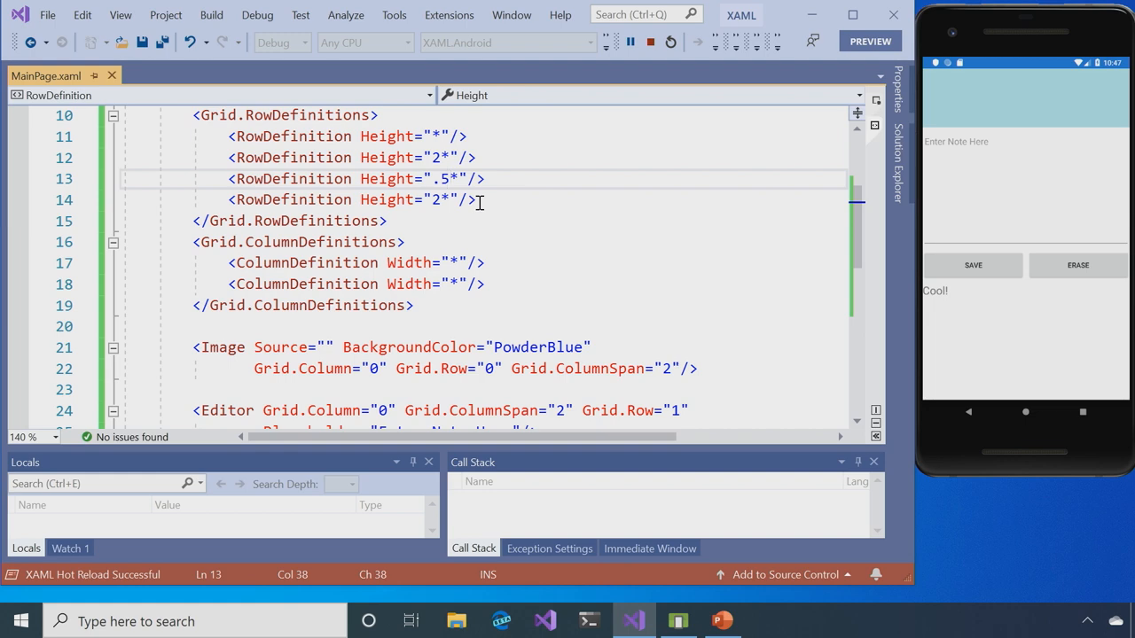
scroll(down, 3)
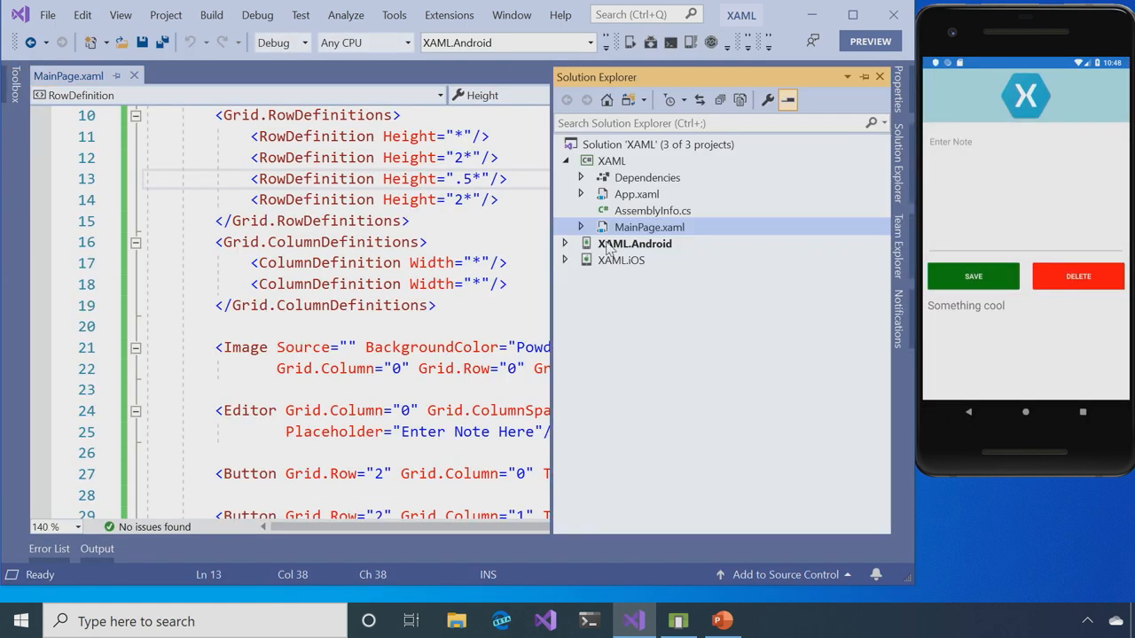
- Add xamagon.png from the Xamarin101 folder to XAML.Android's Resources/drawable folder
click(565, 243)
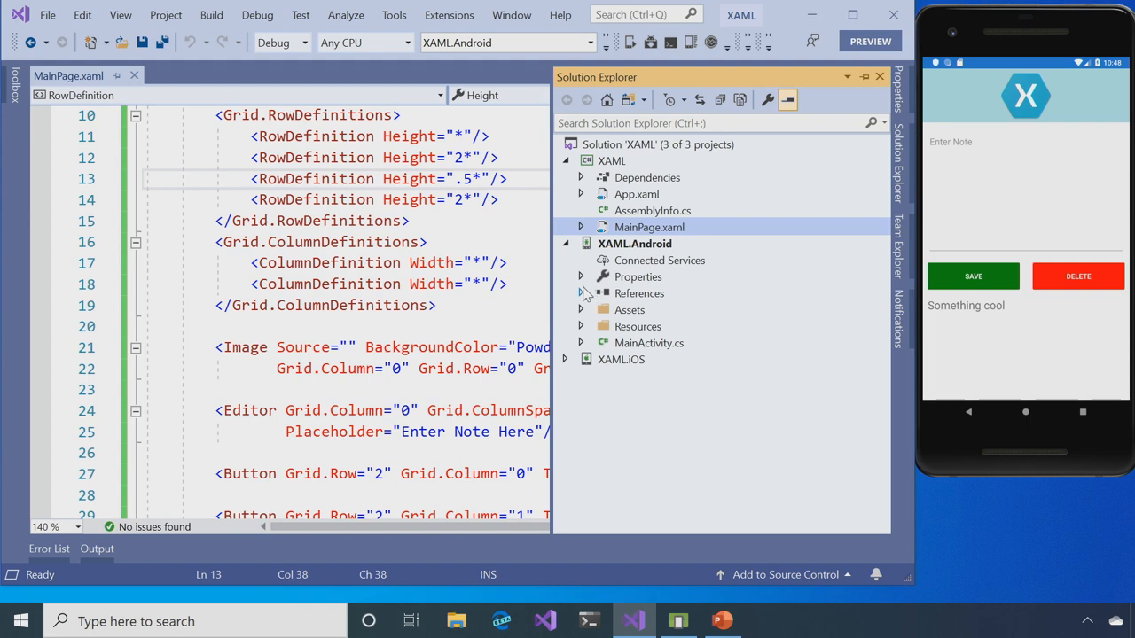
click(582, 310)
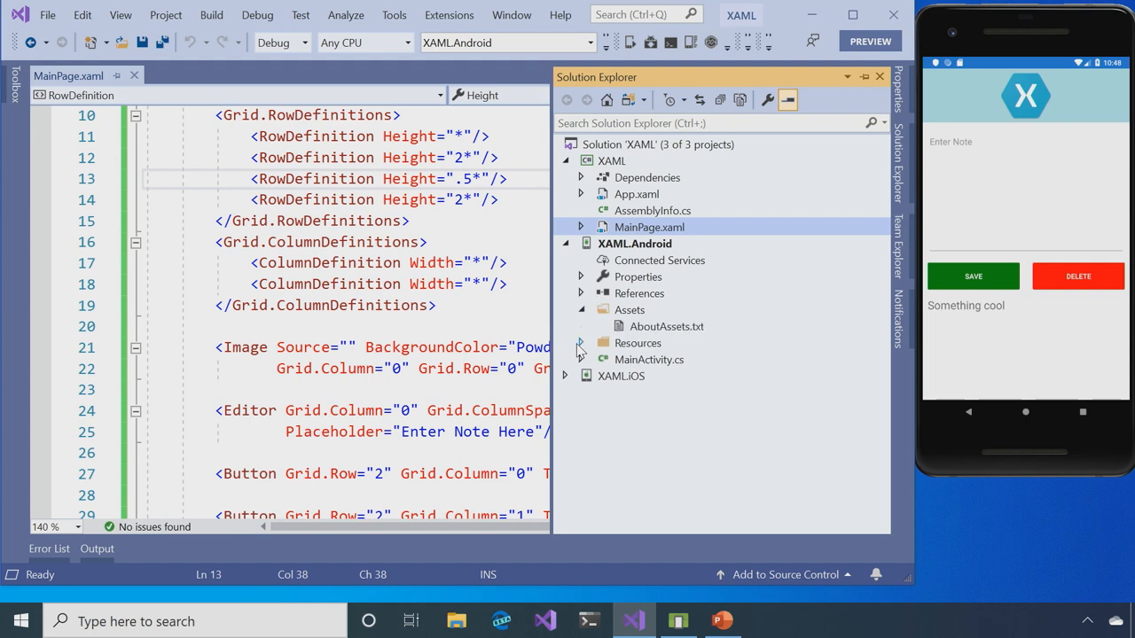
click(581, 343)
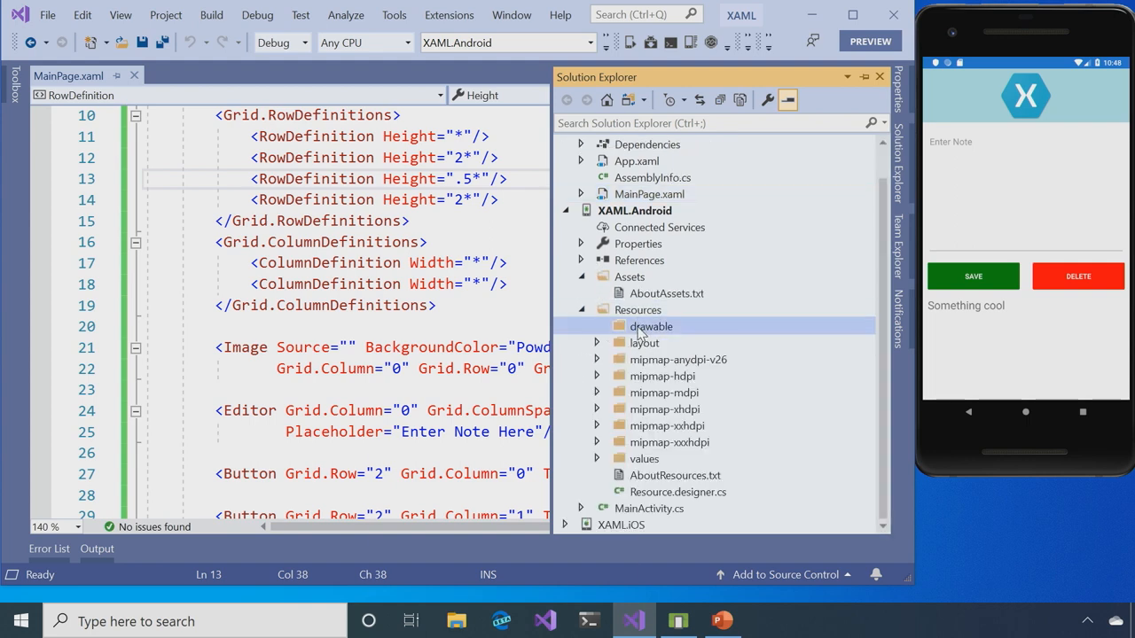
right_click(650, 327)
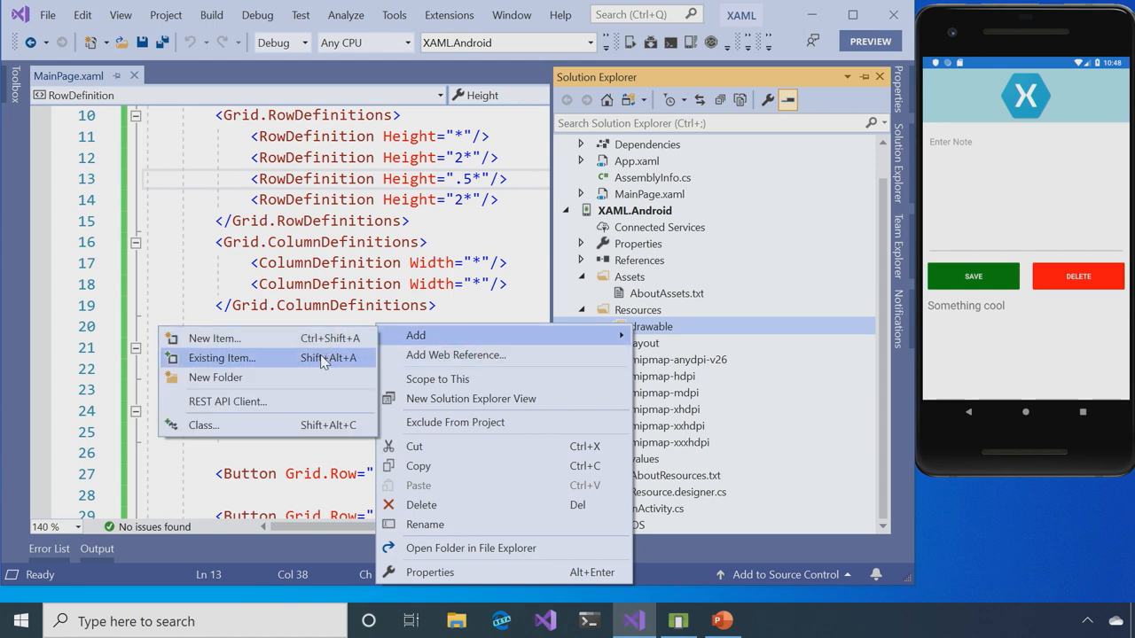
click(221, 357)
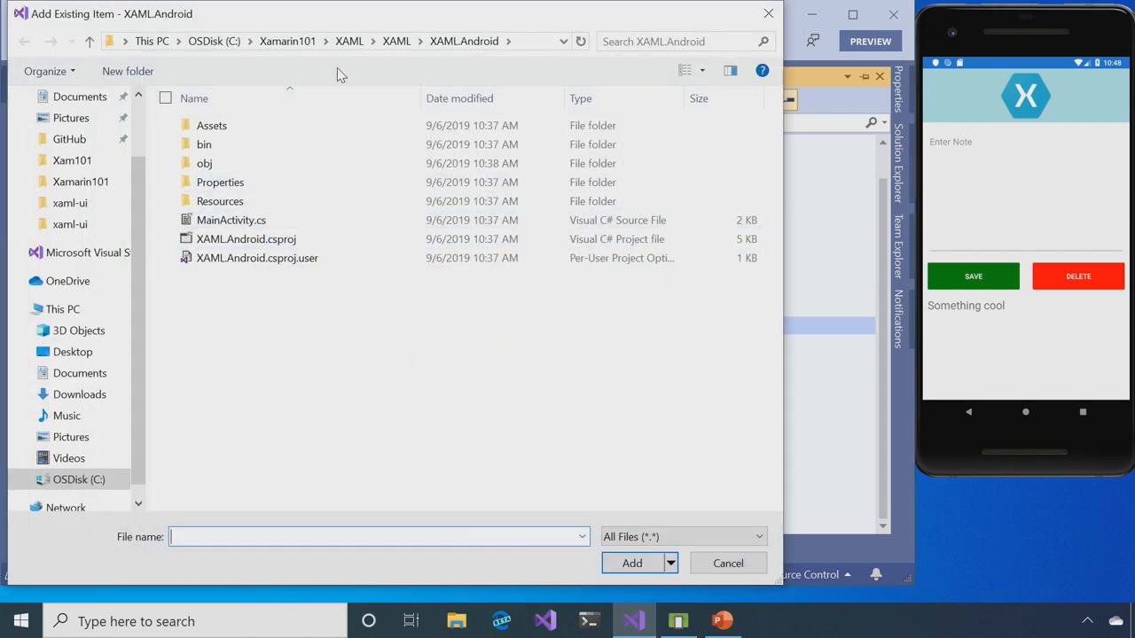
click(287, 40)
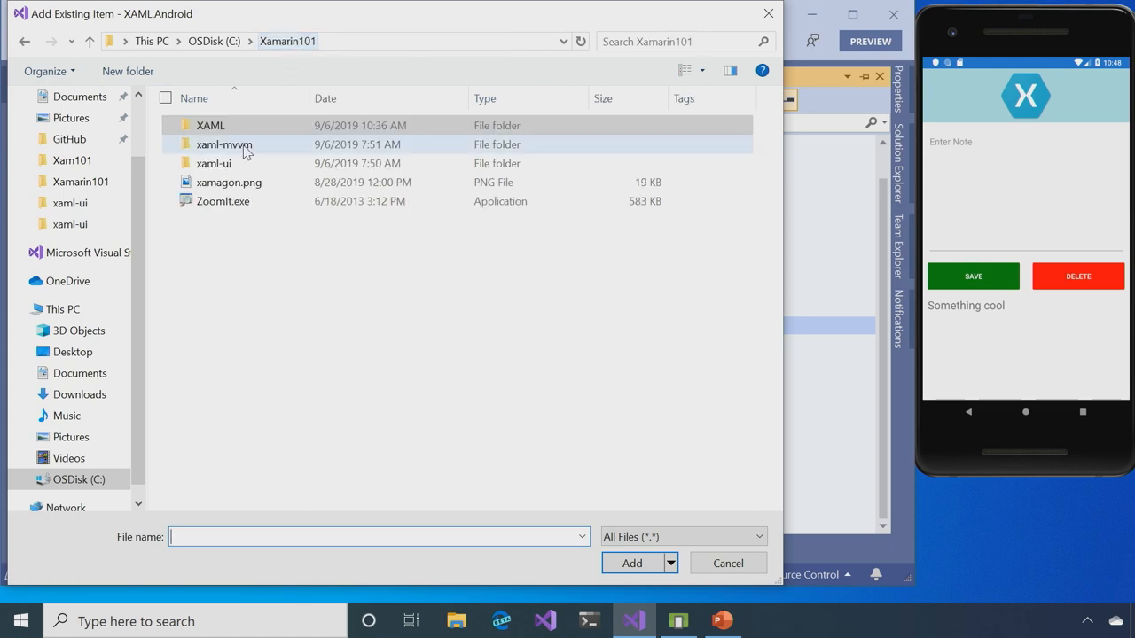
click(229, 182)
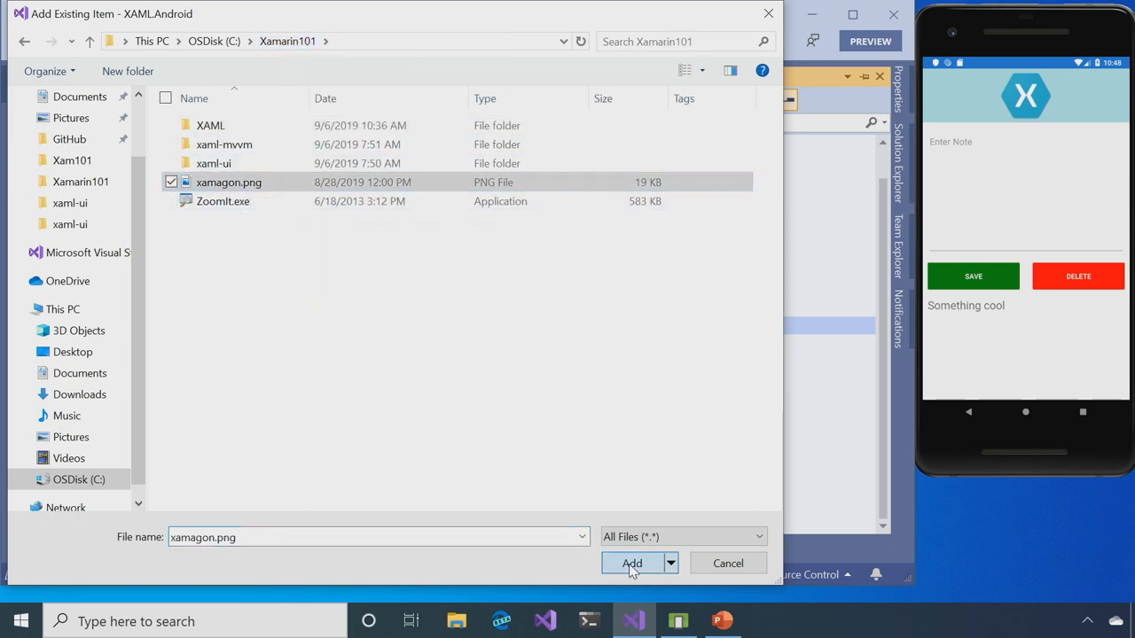
click(631, 563)
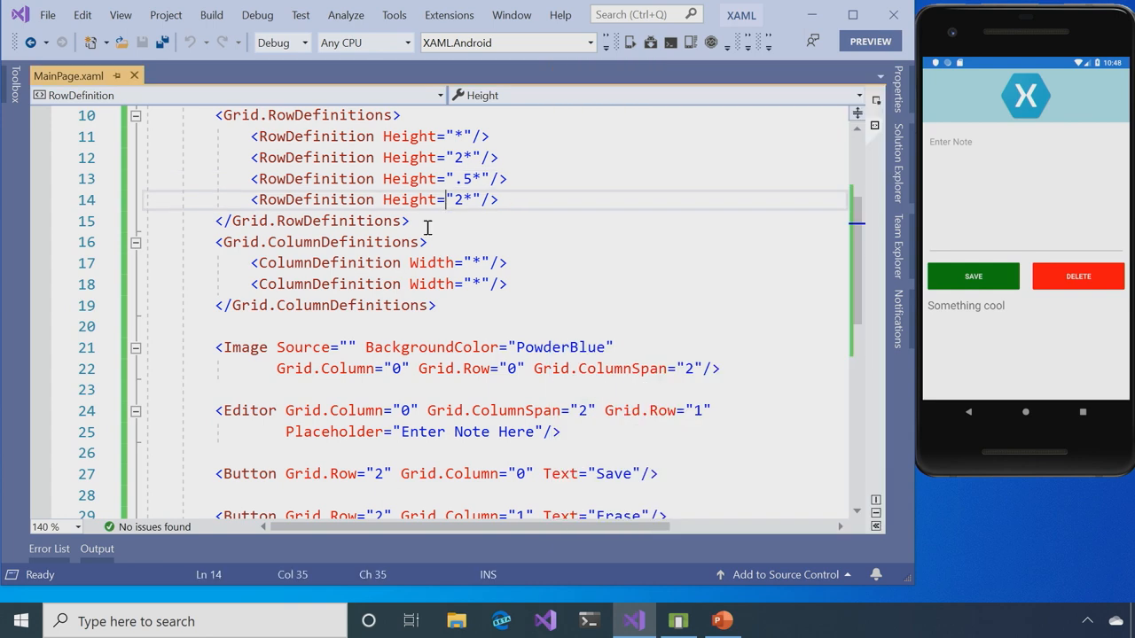
- Set the Image element's Source to "xamagon" in MainPage.xaml and save
scroll(down, 3)
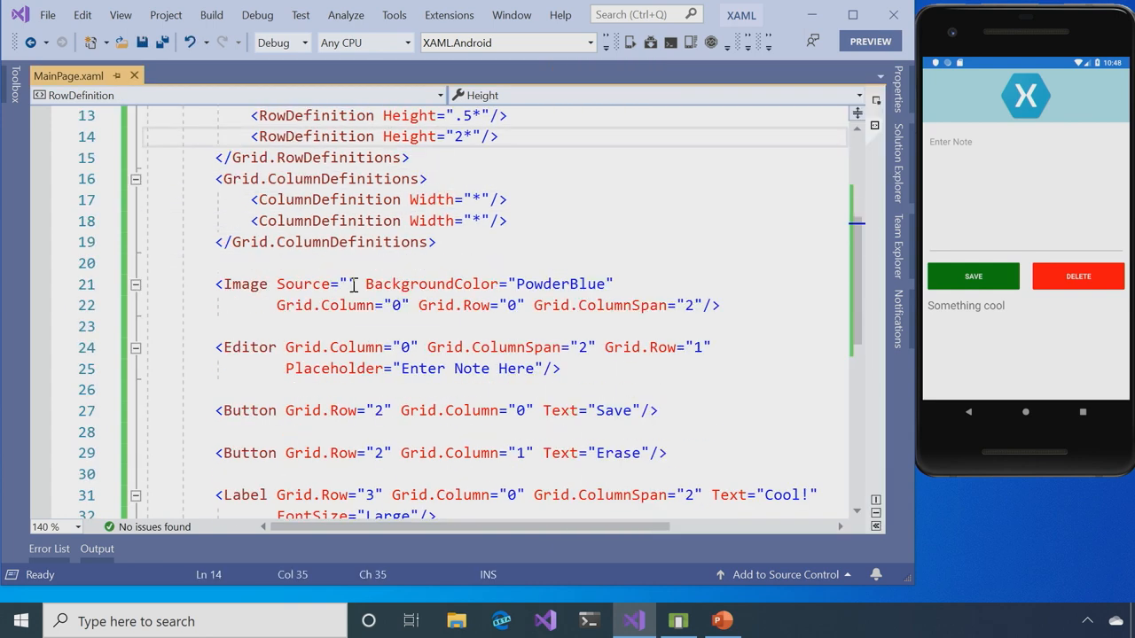
text(xamagon)
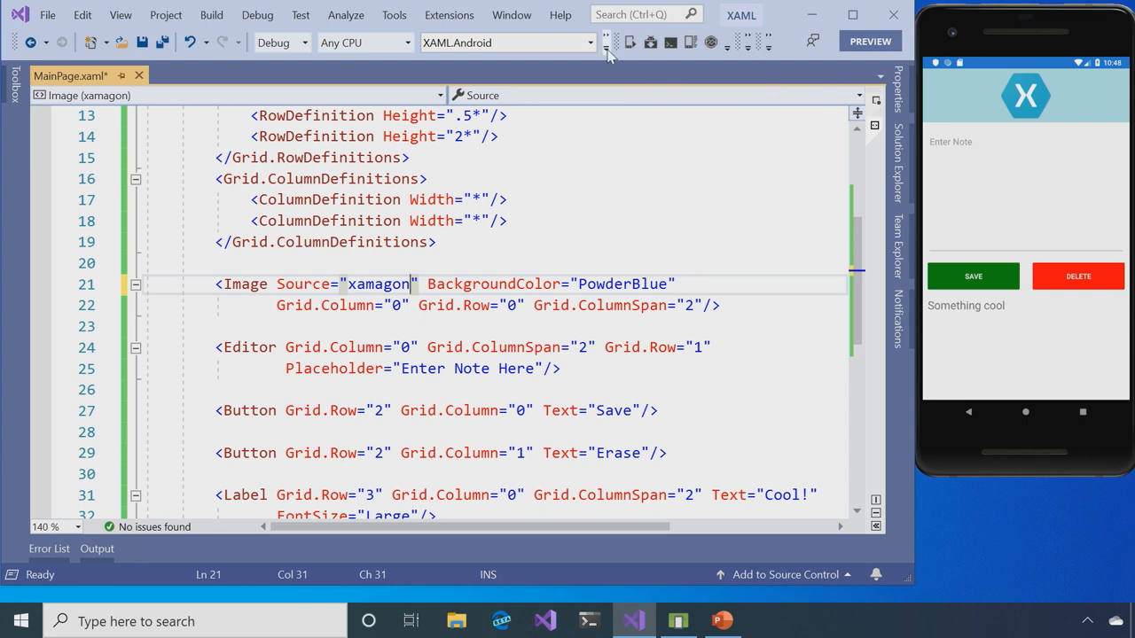
click(606, 42)
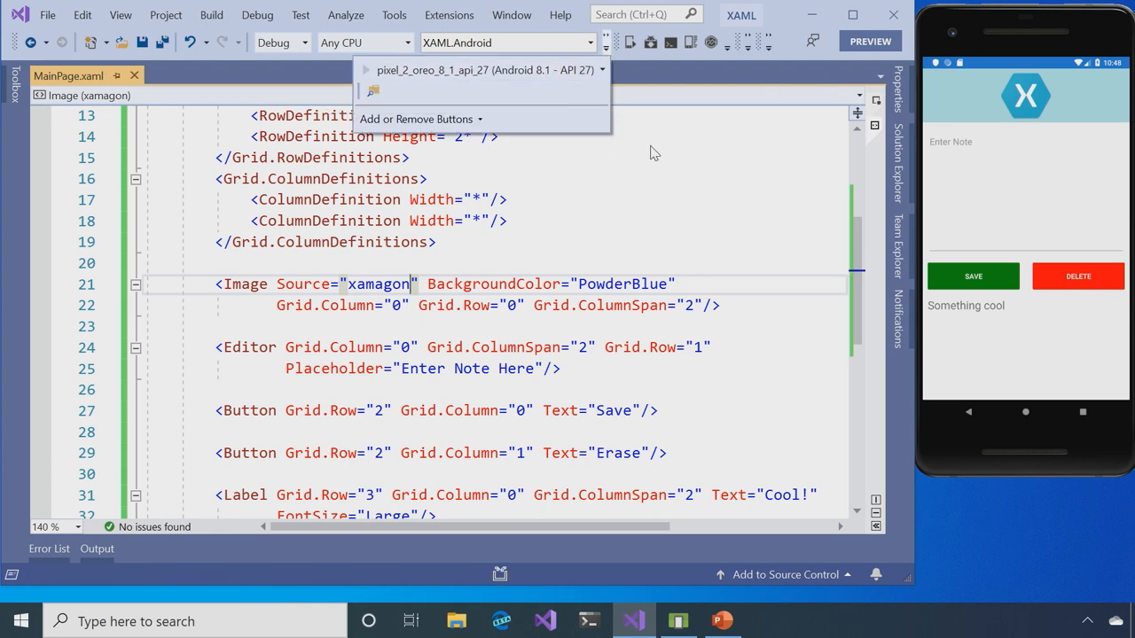